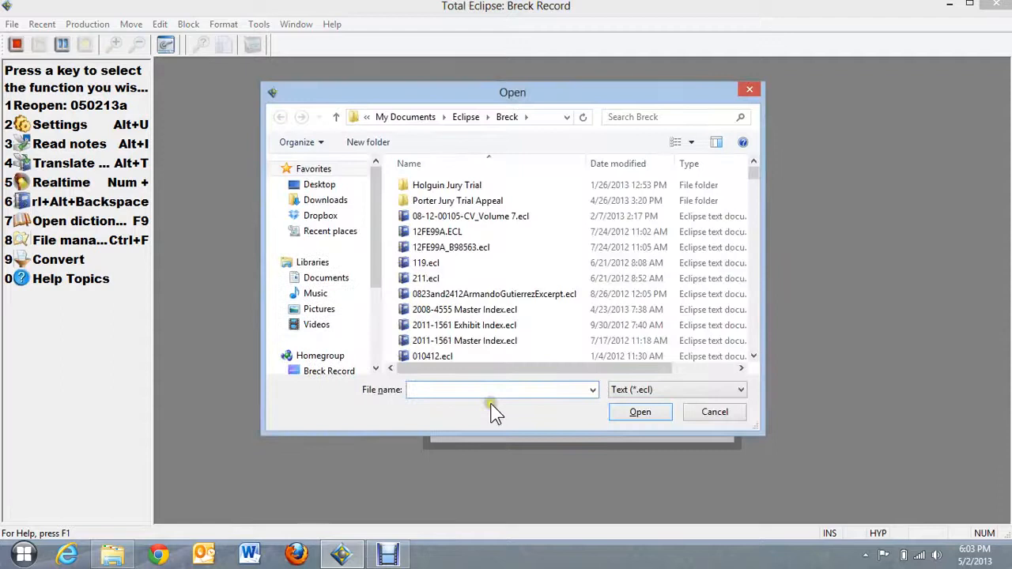
- Open the 010912a_Trial.ecl transcript from the Breck folder
{"action": "left_click", "coordinate": [425, 278]}
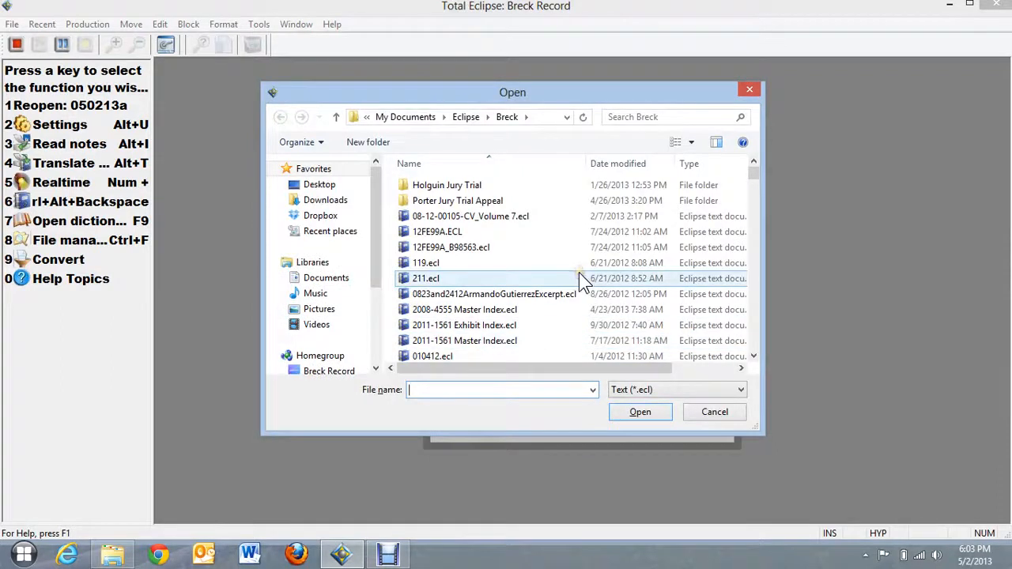
{"action": "left_click", "coordinate": [493, 293]}
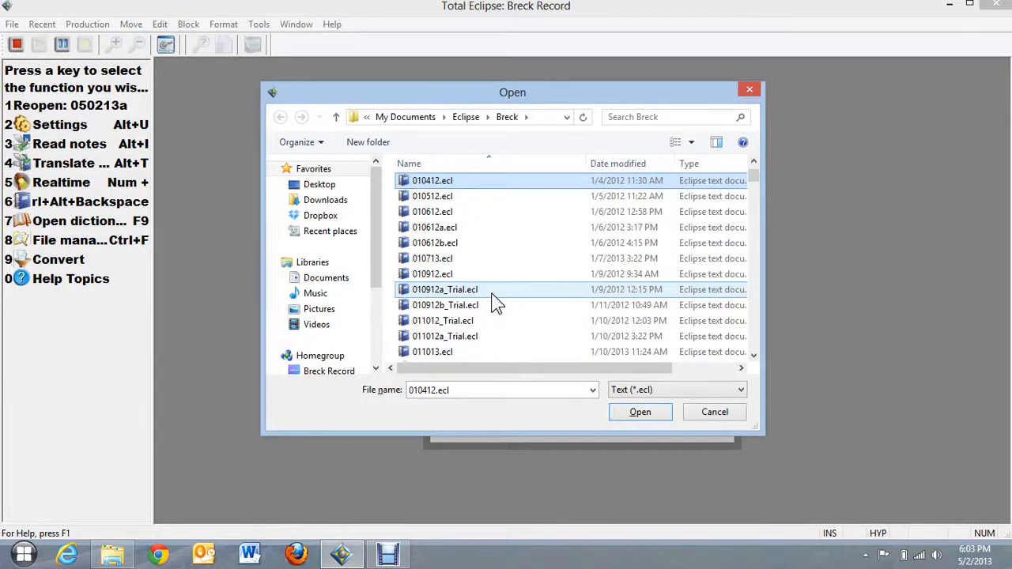
{"action": "mouse_move", "coordinate": [454, 296]}
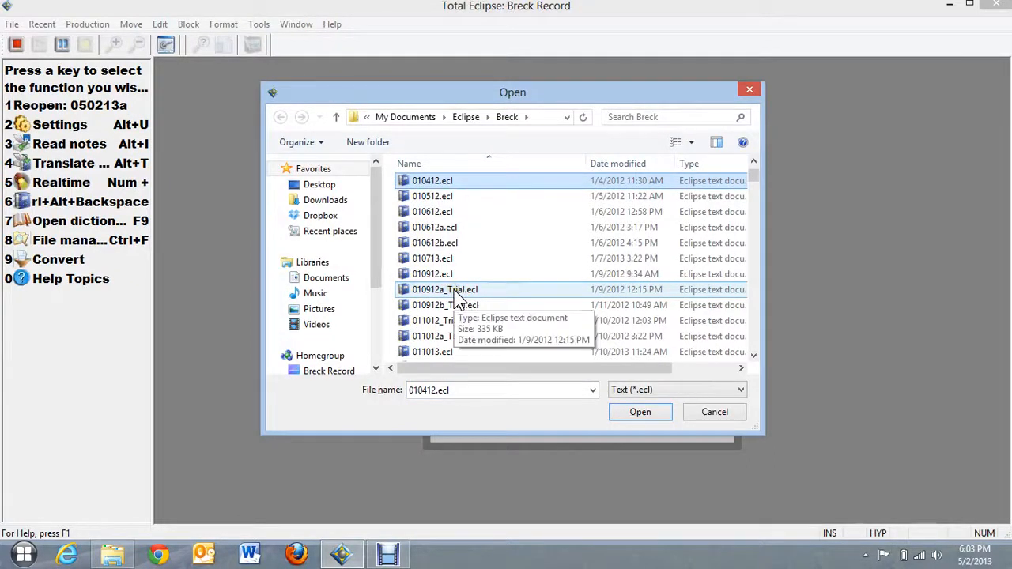
{"action": "double_click", "coordinate": [444, 289]}
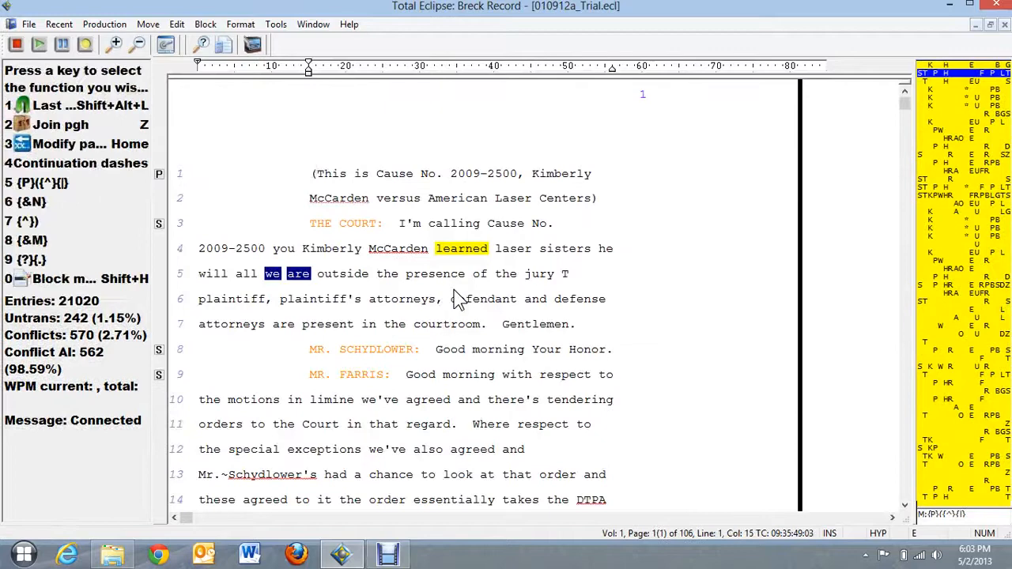
- Check the Create ASCII output location, cancel the Save As dialog, and close the export settings
{"action": "scroll", "scroll_direction": "down", "scroll_amount": 3}
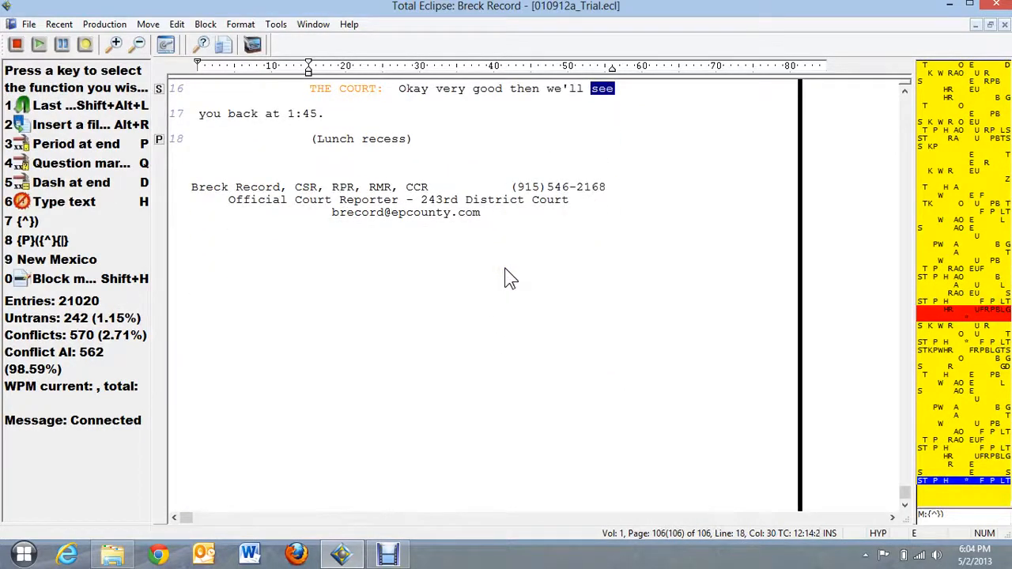
{"action": "mouse_move", "coordinate": [513, 267]}
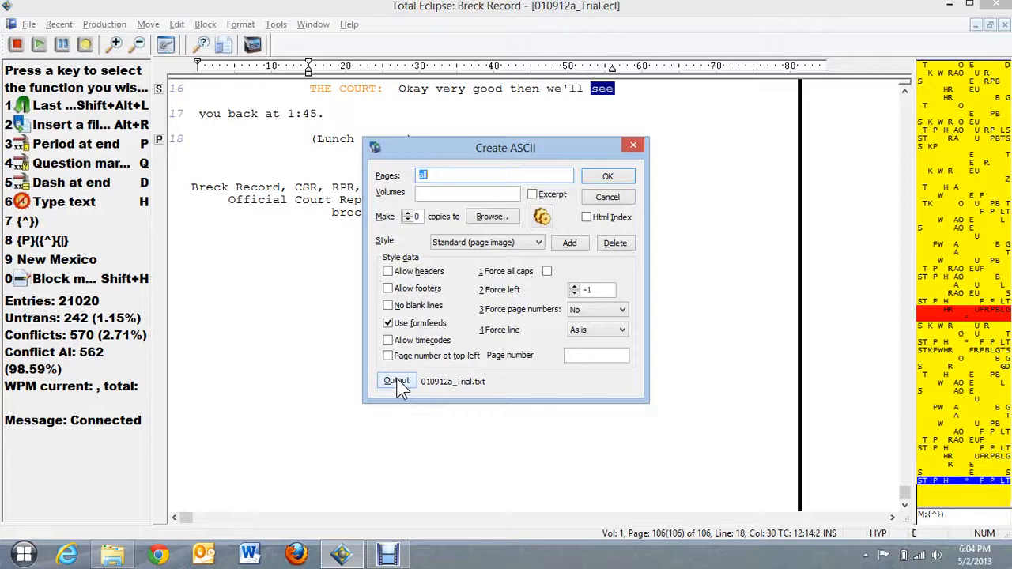
{"action": "left_click", "coordinate": [396, 381]}
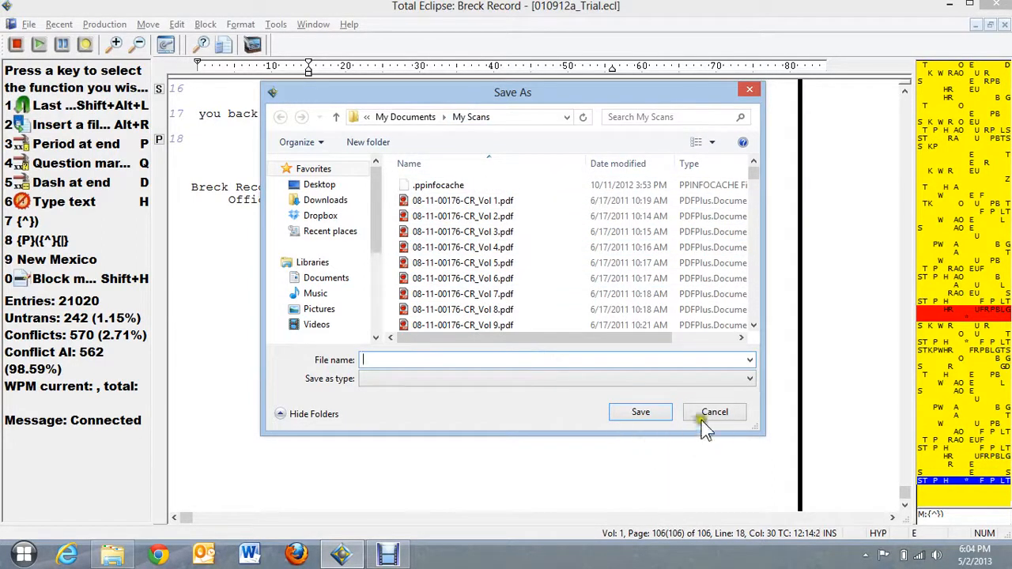
{"action": "left_click", "coordinate": [714, 412]}
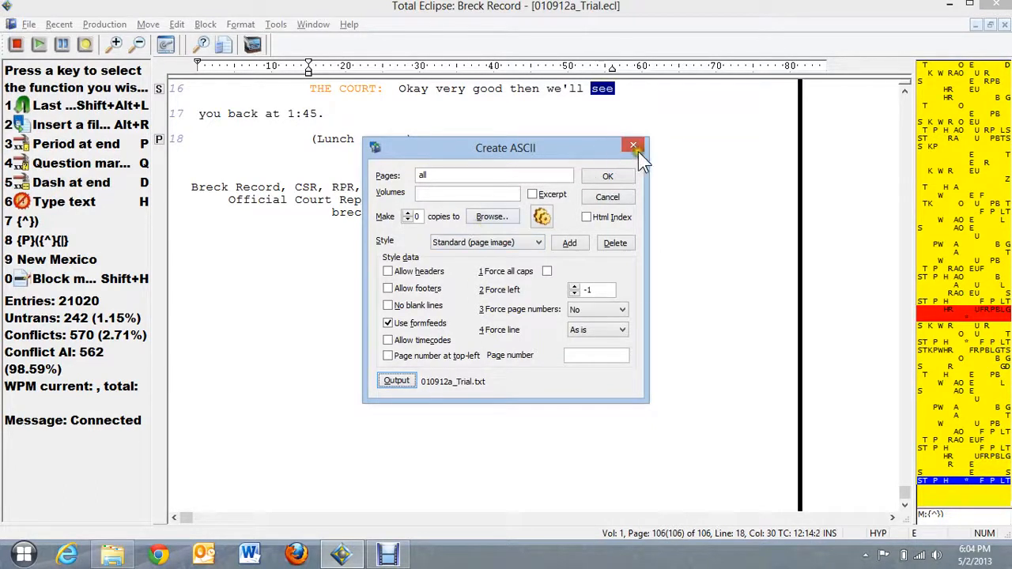
{"action": "mouse_move", "coordinate": [633, 147]}
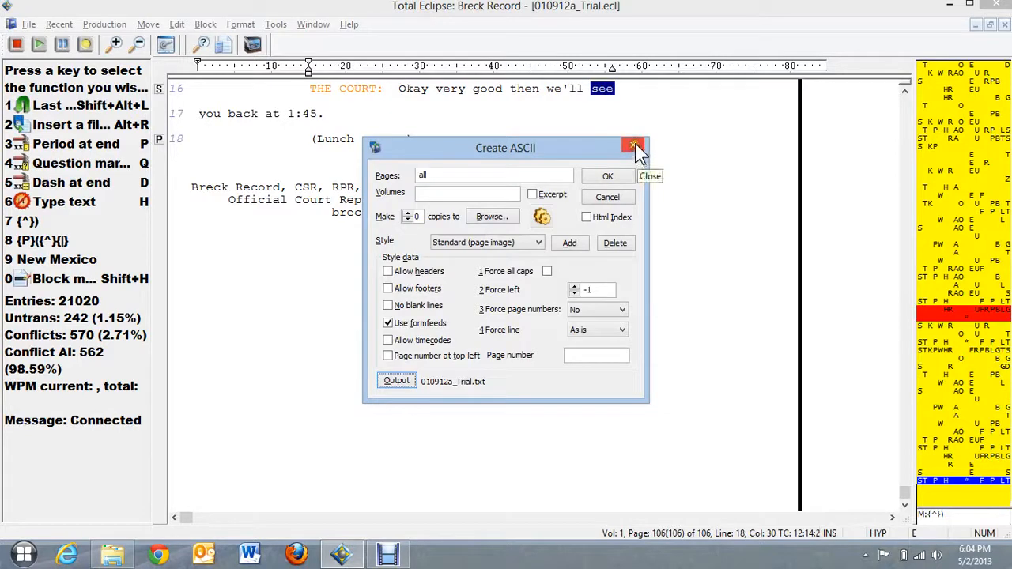
{"action": "left_click", "coordinate": [634, 148]}
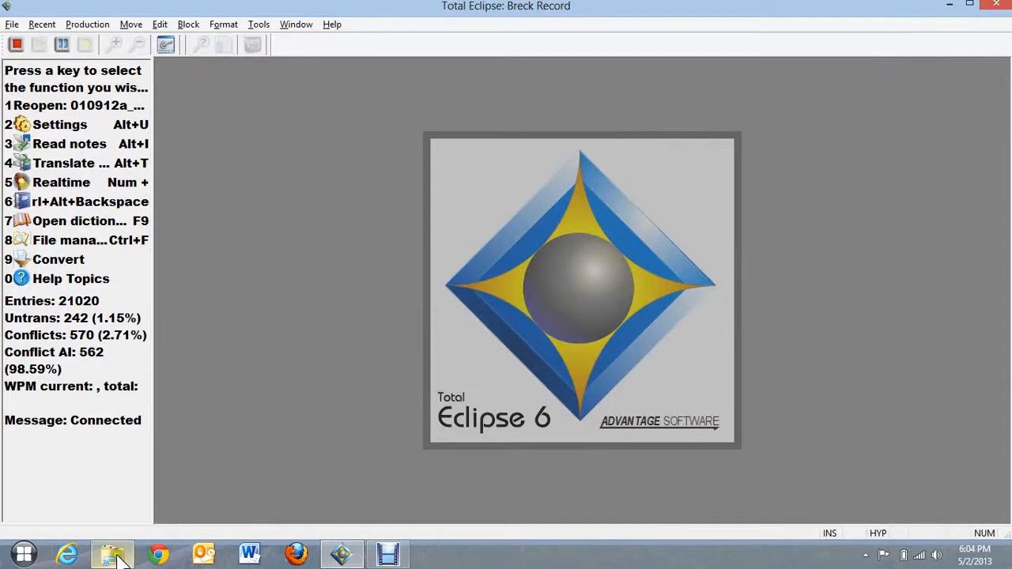
- Open 011011_2010-2026.txt from My Scans in Notepad, then show its Open with options
{"action": "left_click", "coordinate": [111, 553]}
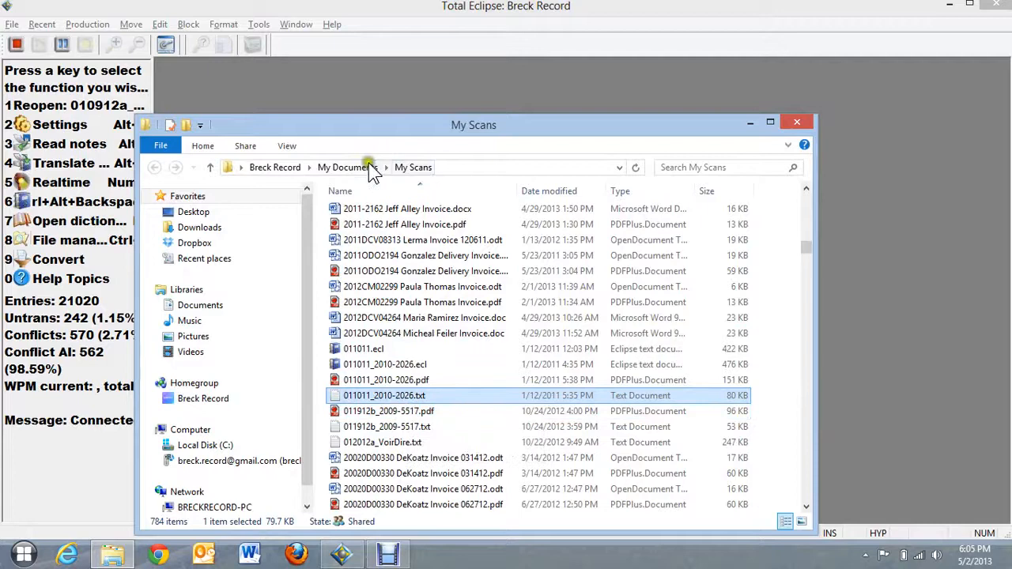
{"action": "mouse_move", "coordinate": [385, 395]}
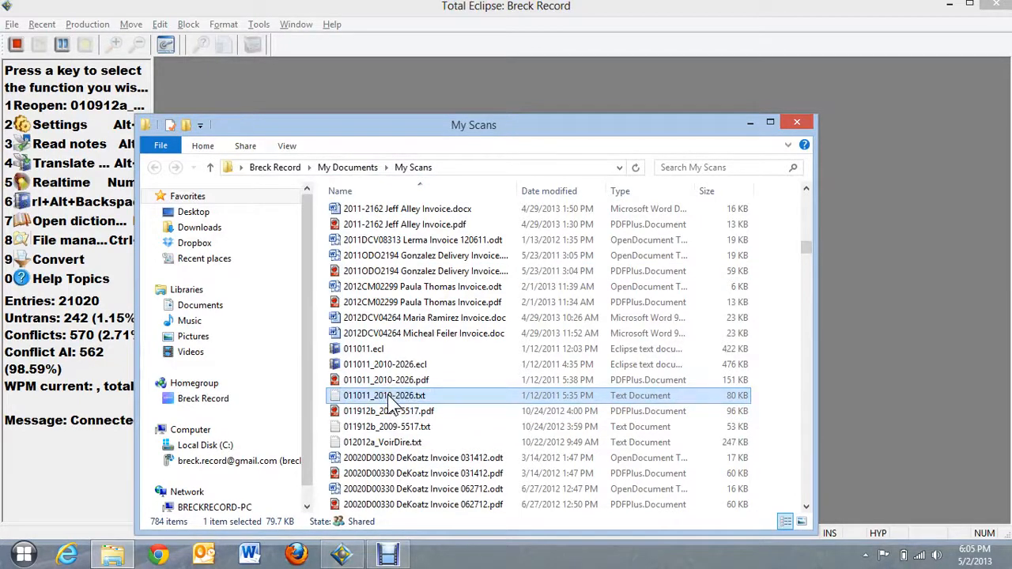
{"action": "double_click", "coordinate": [384, 395]}
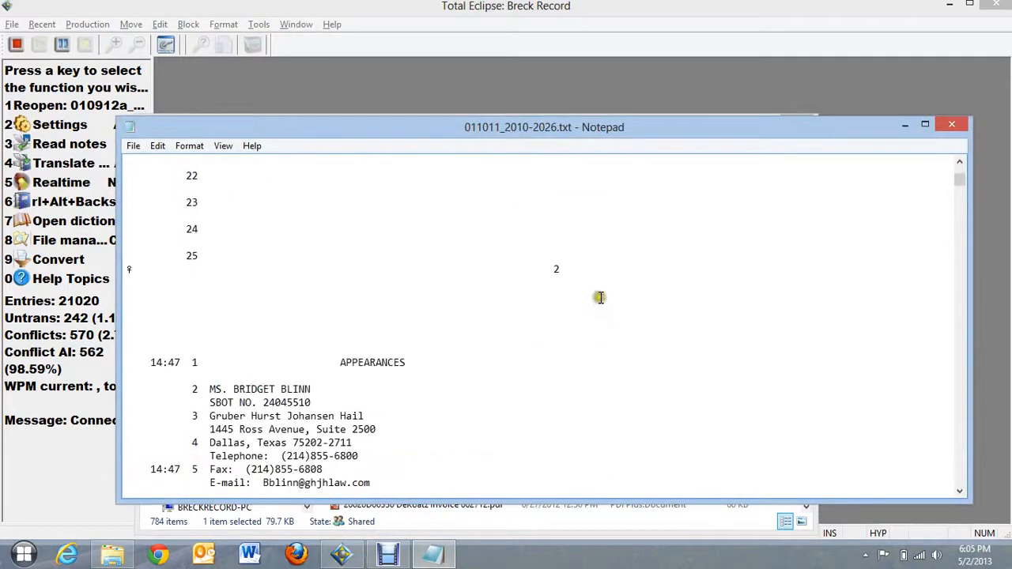
{"action": "scroll", "scroll_direction": "down", "scroll_amount": 3}
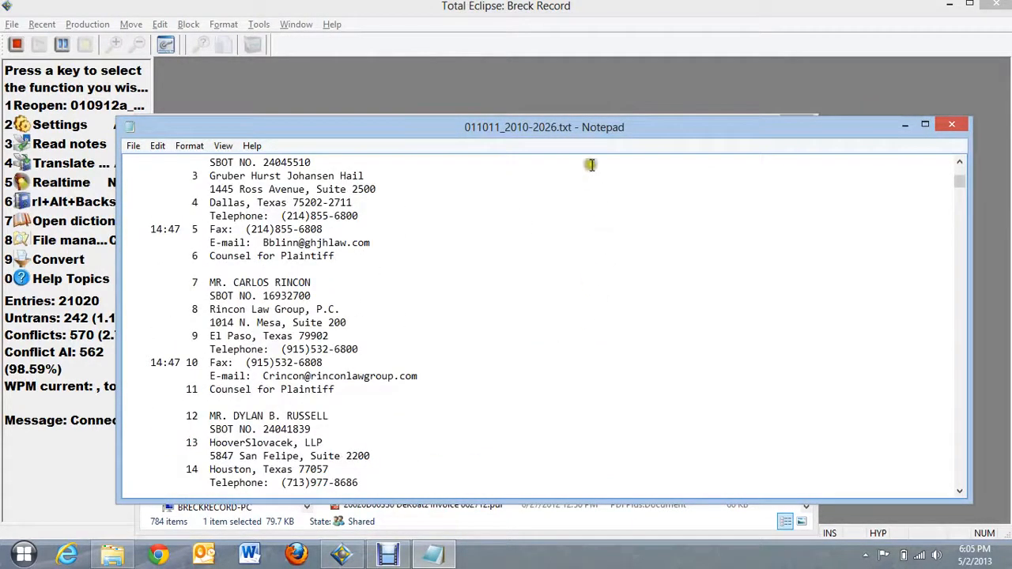
{"action": "mouse_move", "coordinate": [604, 136]}
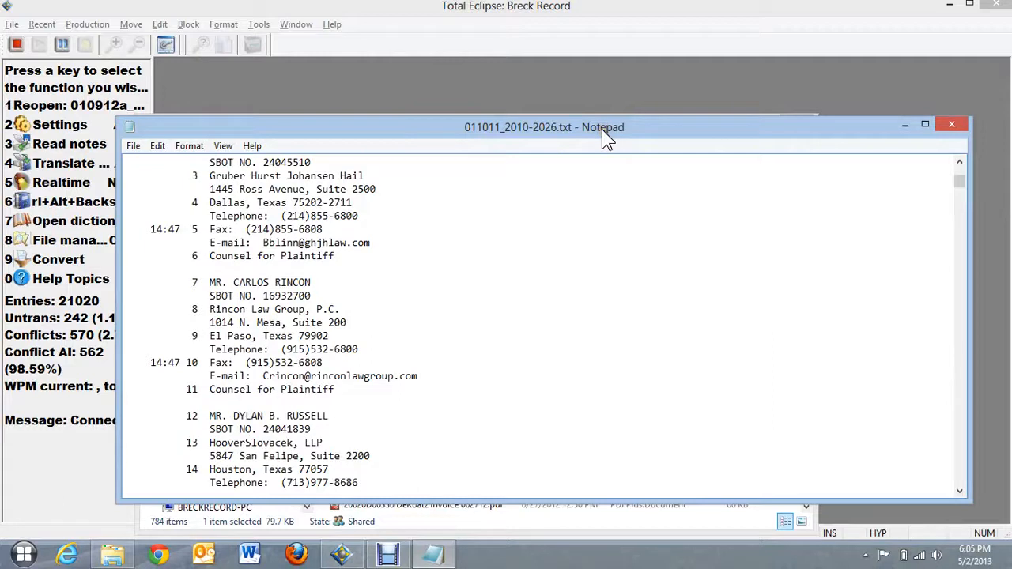
{"action": "mouse_move", "coordinate": [591, 135]}
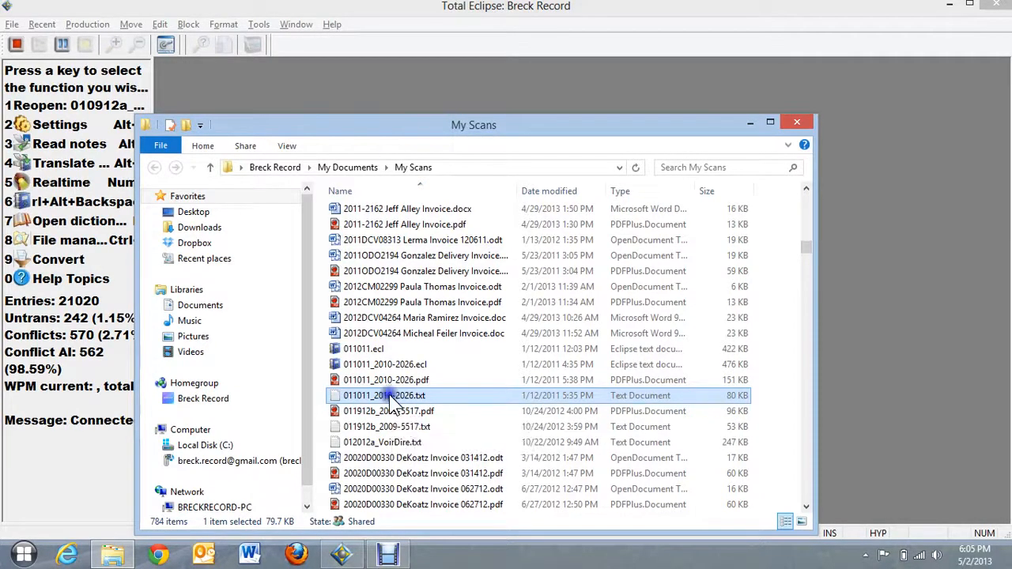
{"action": "right_click", "coordinate": [385, 395]}
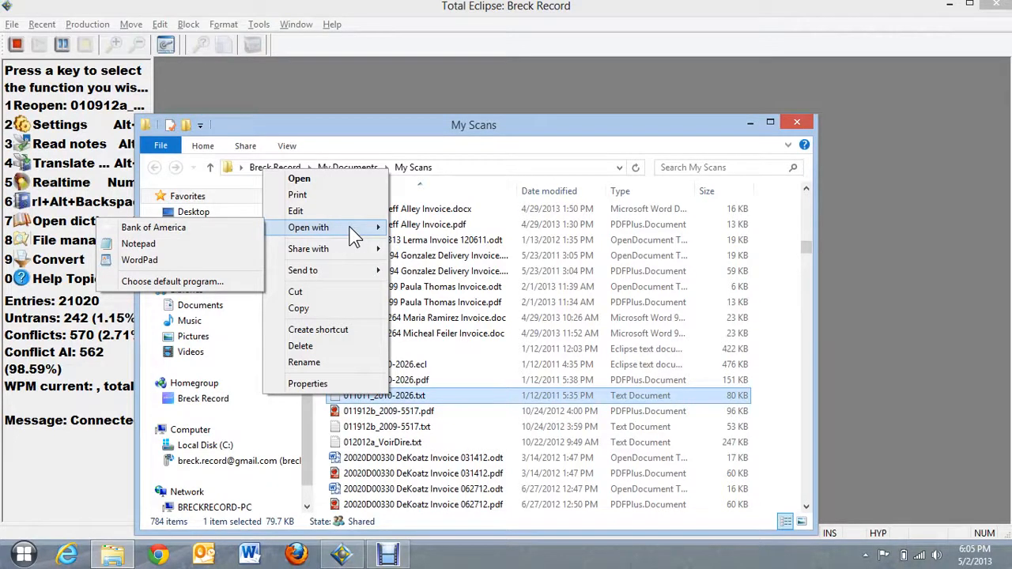
{"action": "mouse_move", "coordinate": [308, 249]}
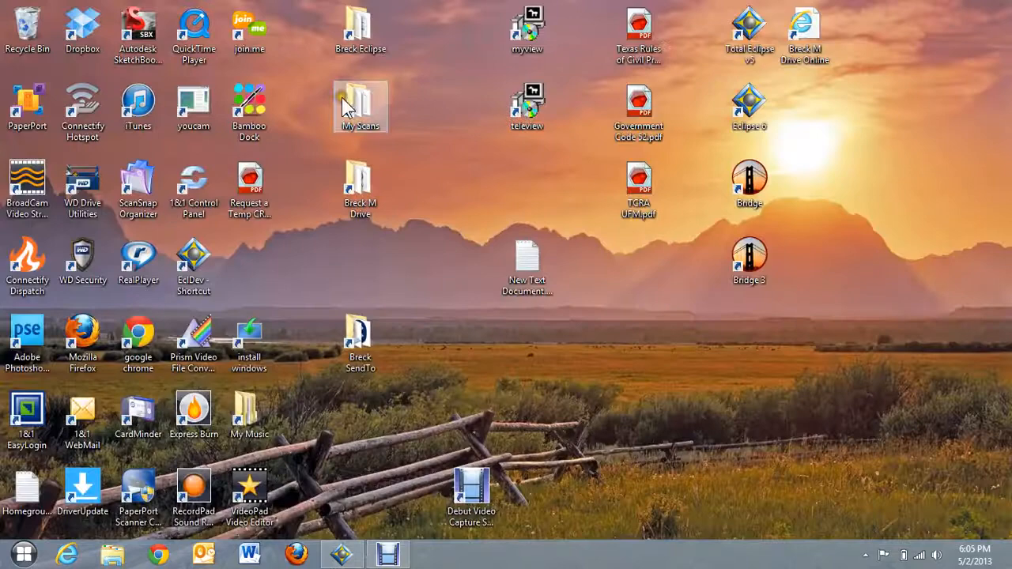
- Reopen 011011_2010-2026.txt from the My Scans desktop folder and scroll down through the testimony
{"action": "double_click", "coordinate": [360, 106]}
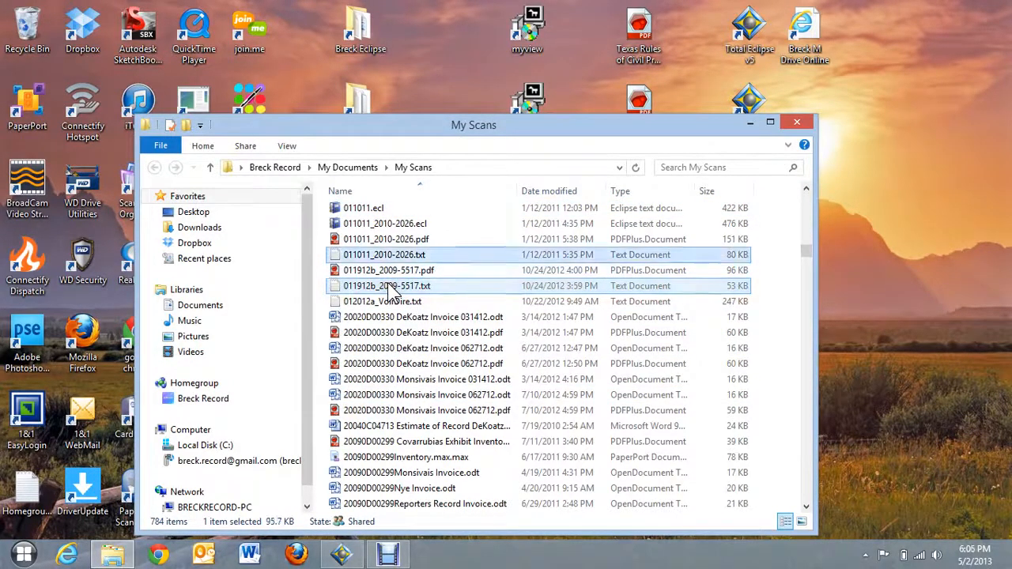
{"action": "double_click", "coordinate": [384, 255]}
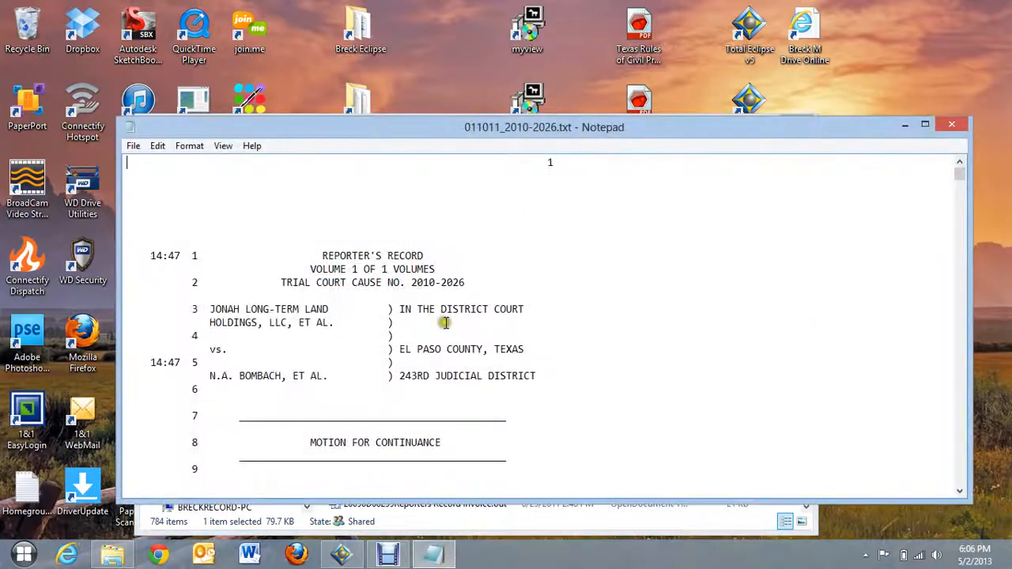
{"action": "scroll", "scroll_direction": "down", "scroll_amount": 3}
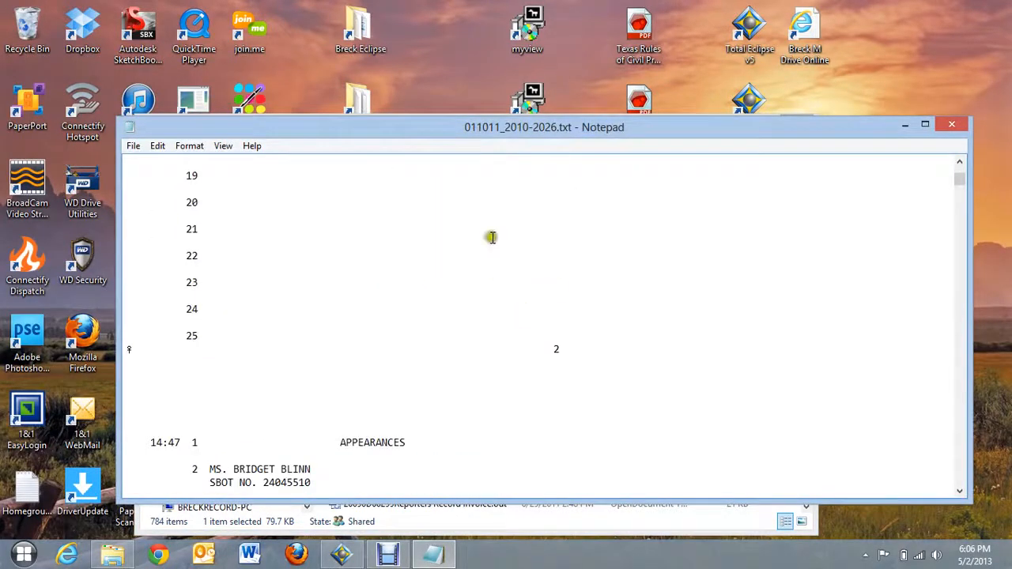
{"action": "scroll", "scroll_direction": "down", "scroll_amount": 3}
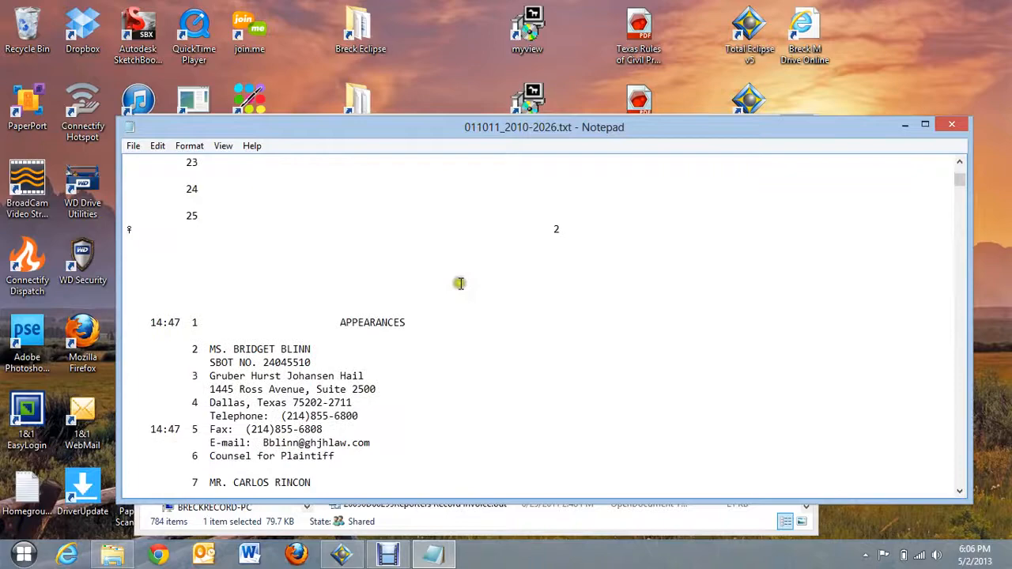
{"action": "scroll", "scroll_direction": "down", "scroll_amount": 3}
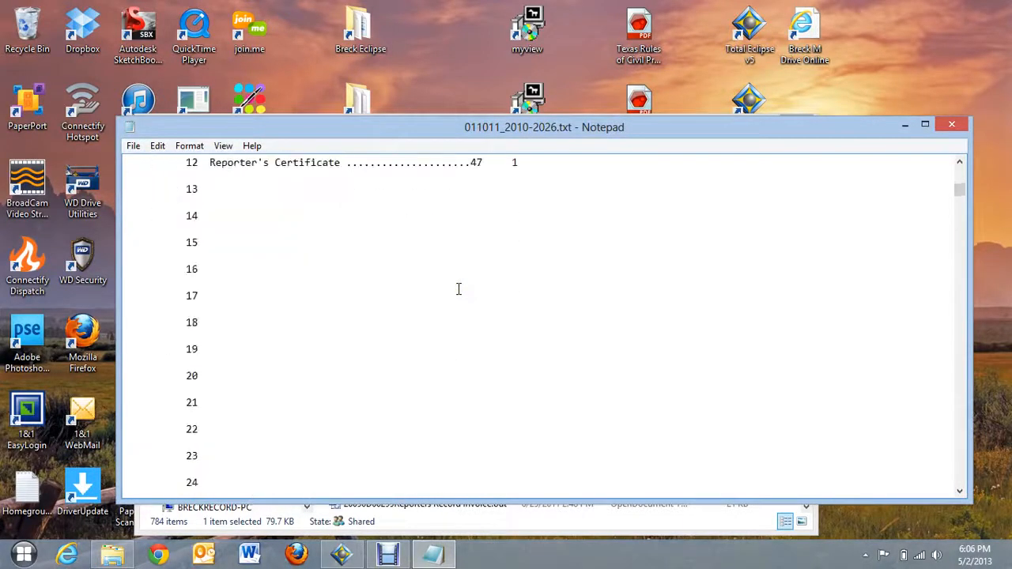
{"action": "scroll", "scroll_direction": "down", "scroll_amount": 3}
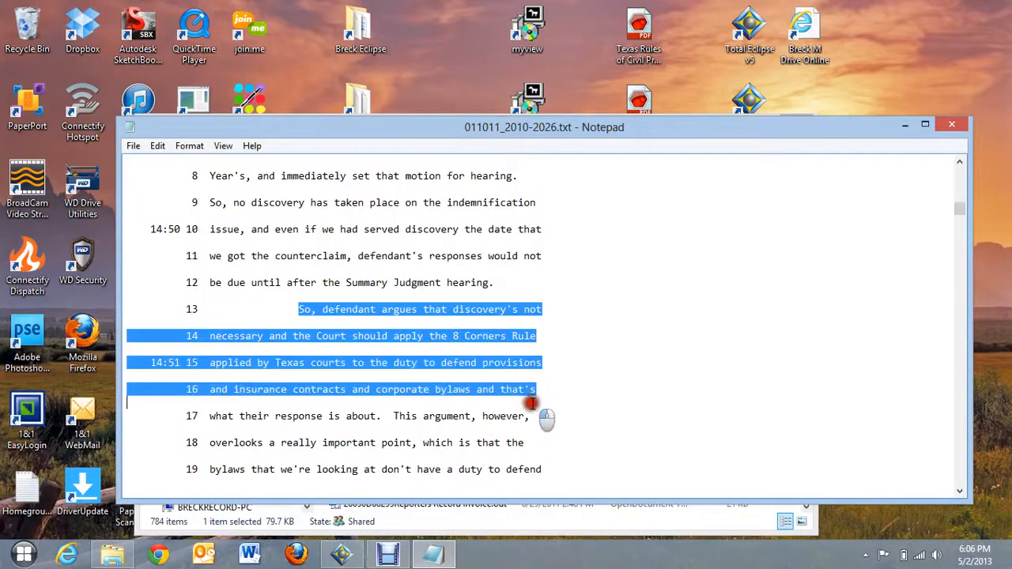
- Select the passage on lines 13 to 17 and dismiss its editing menu
{"action": "left_click_drag", "start_coordinate": [533, 403], "coordinate": [385, 416]}
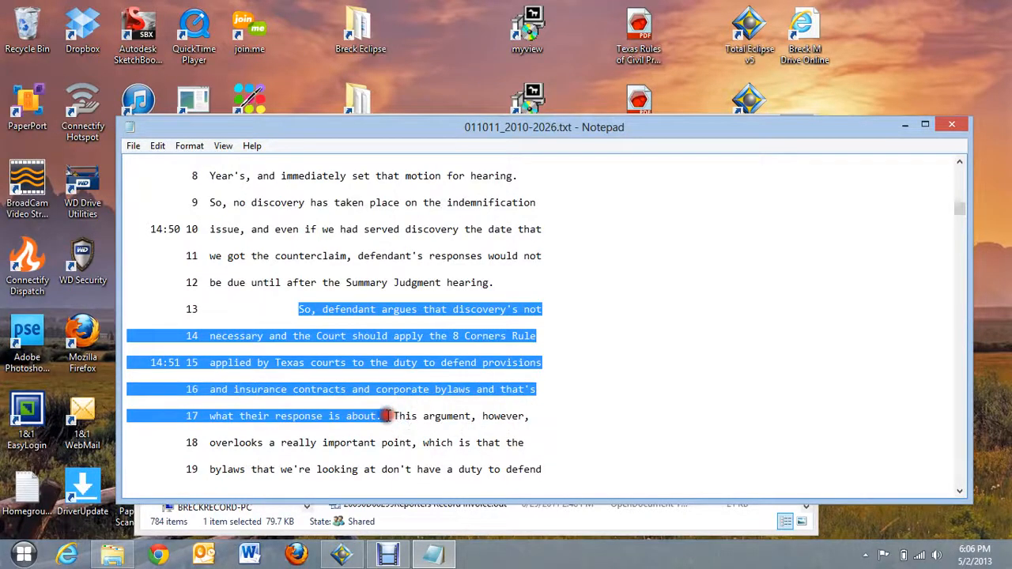
{"action": "right_click", "coordinate": [386, 415]}
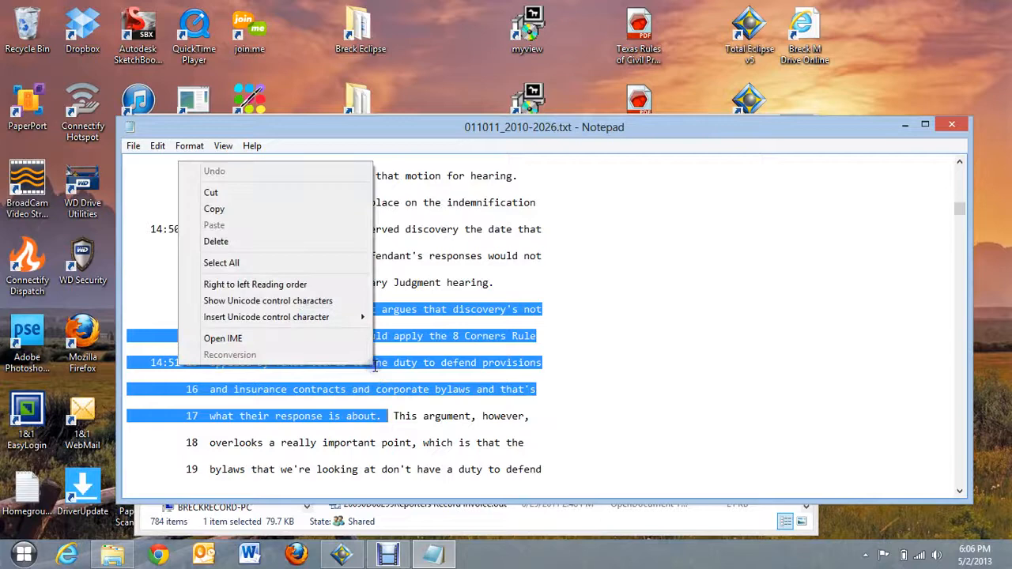
{"action": "left_click", "coordinate": [268, 229]}
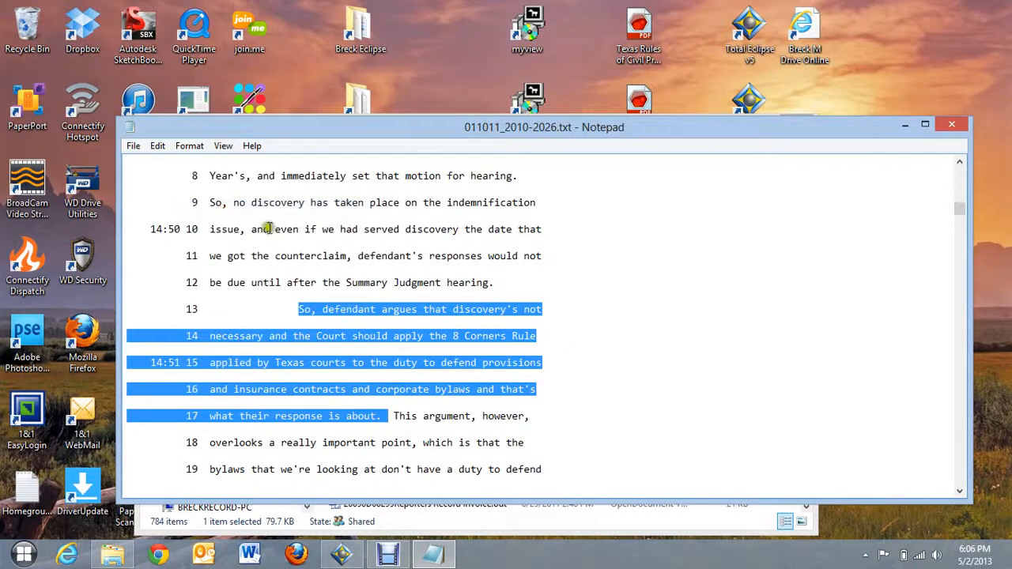
{"action": "mouse_move", "coordinate": [577, 309]}
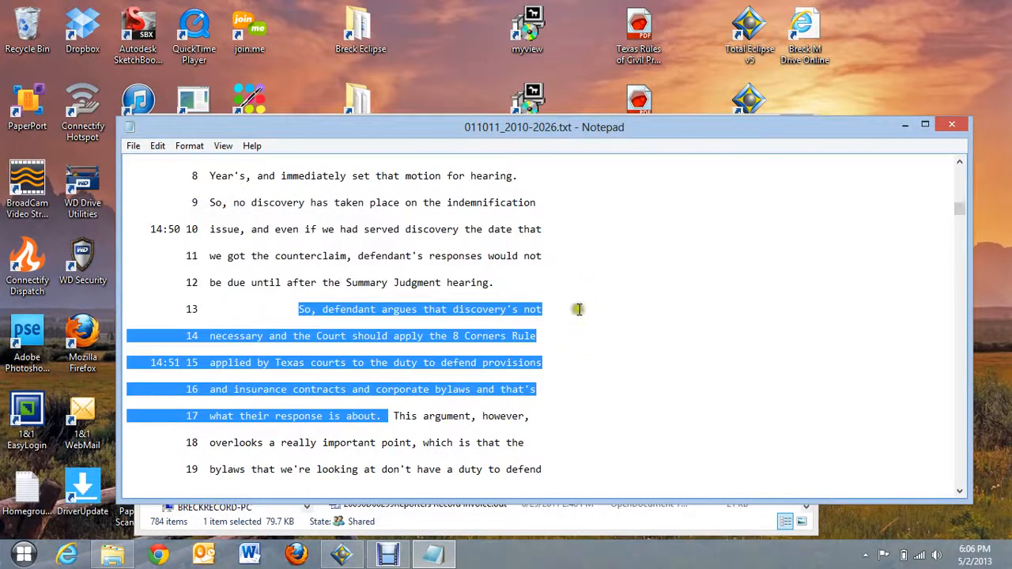
- Type 'Granted' at the end of line 12, then close Notepad and My Scans
{"action": "left_click", "coordinate": [496, 282]}
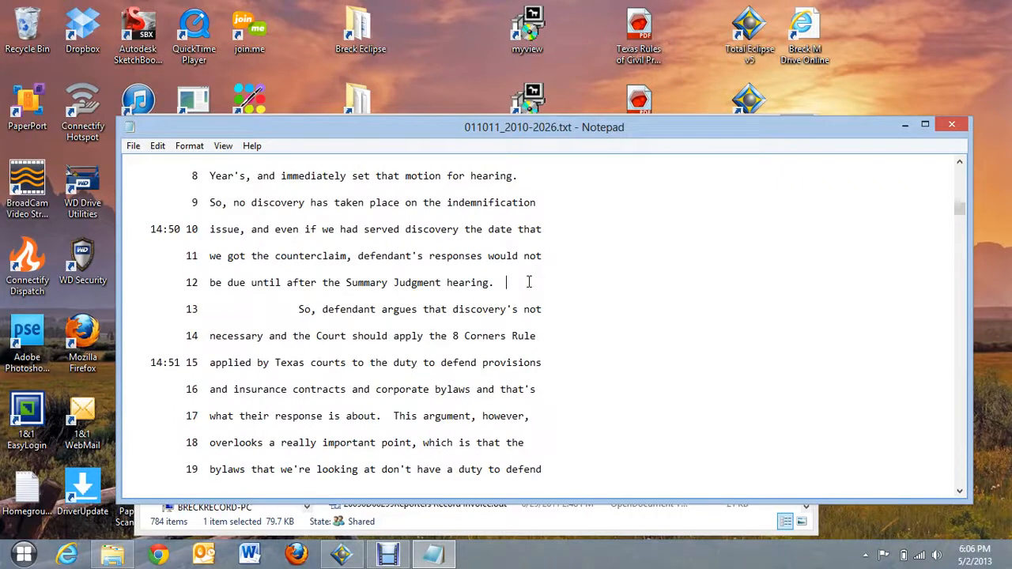
{"action": "type", "text": "Granted."}
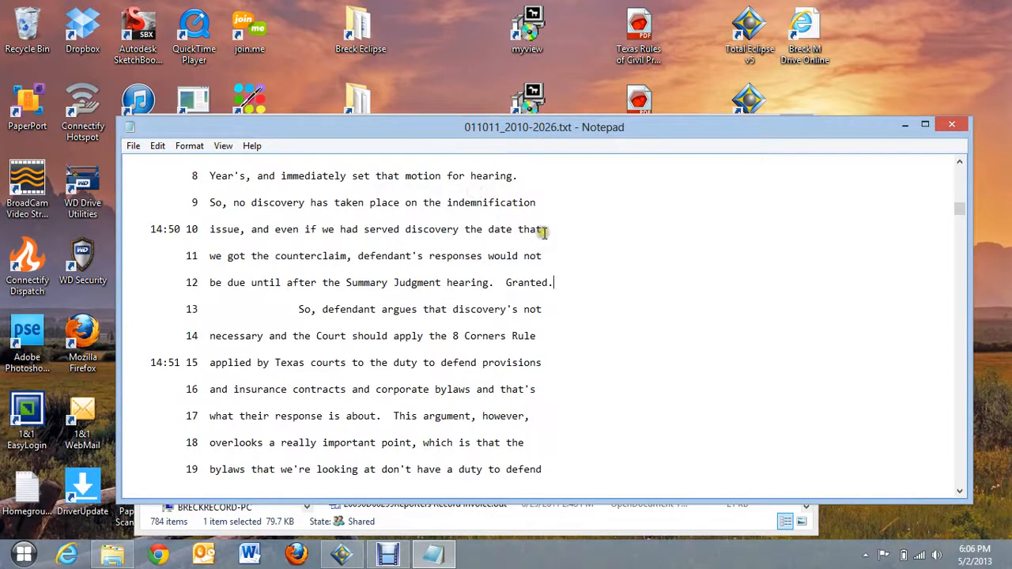
{"action": "mouse_move", "coordinate": [575, 238]}
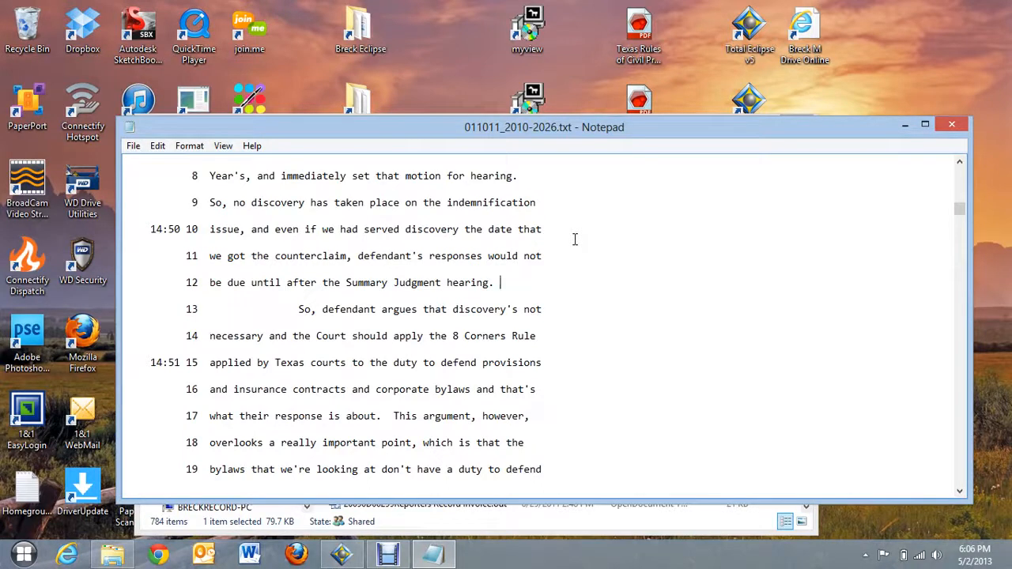
{"action": "mouse_move", "coordinate": [543, 240]}
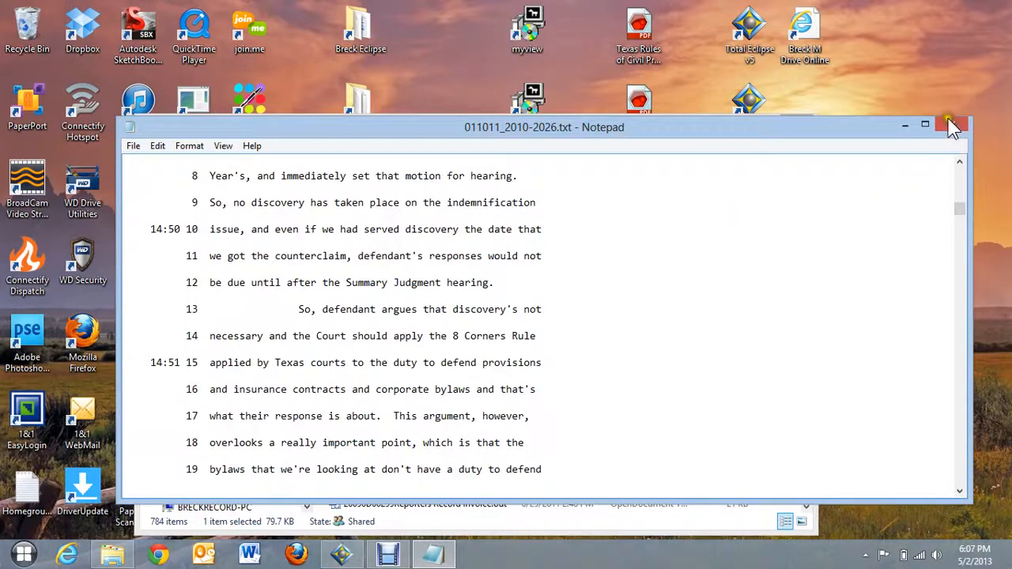
{"action": "mouse_move", "coordinate": [952, 127]}
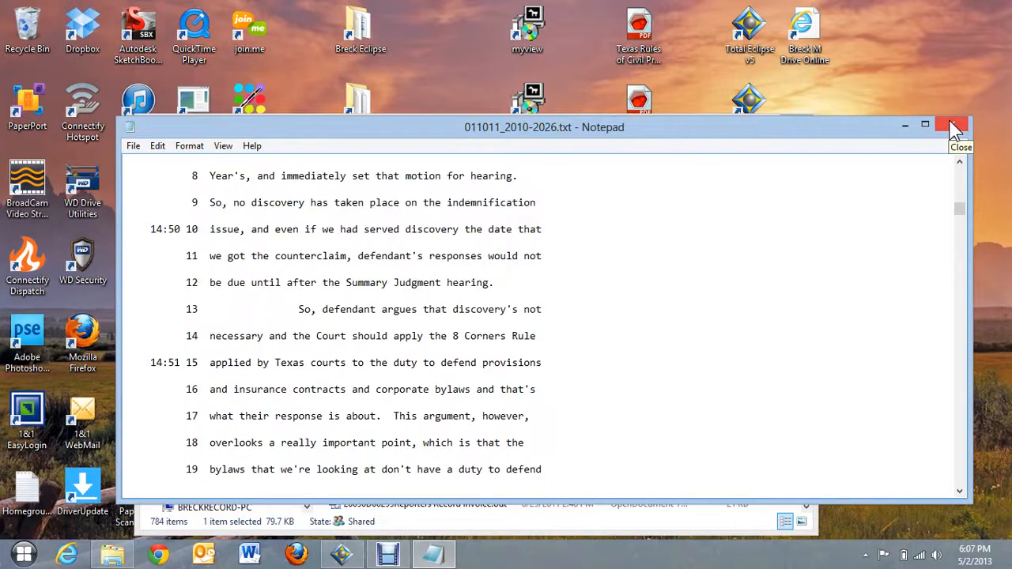
{"action": "left_click", "coordinate": [953, 125]}
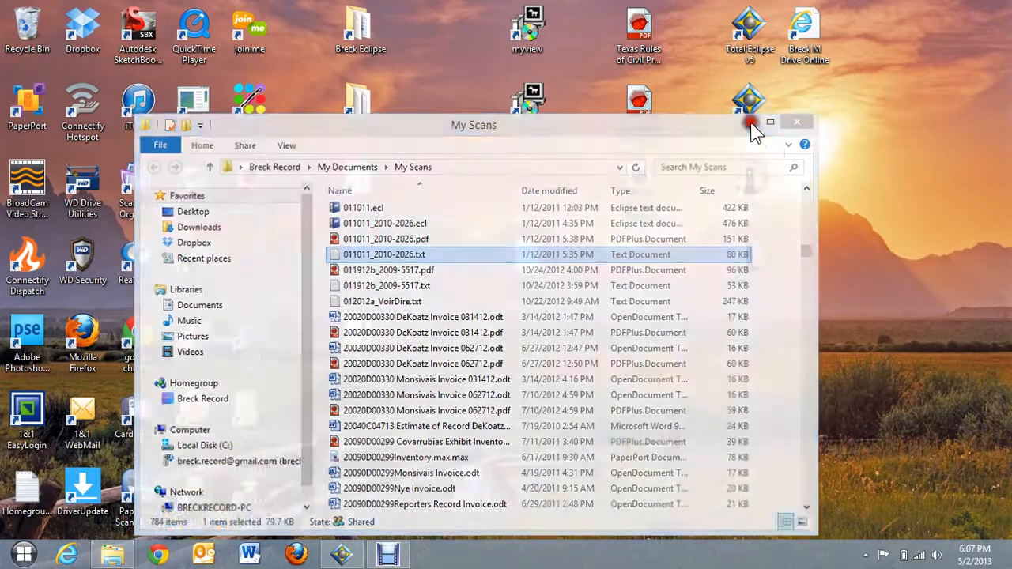
{"action": "left_click", "coordinate": [796, 122]}
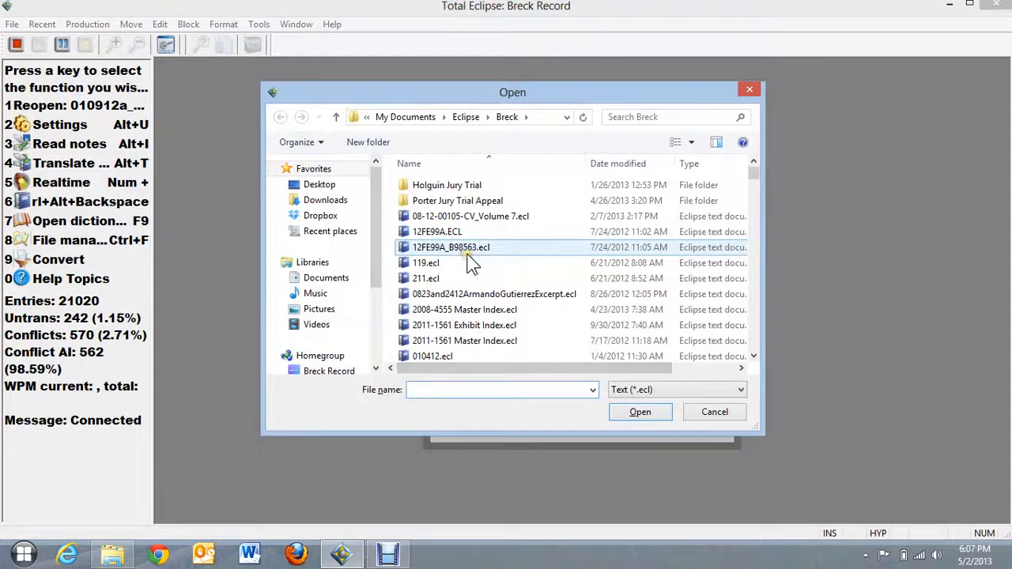
- Open 061312b_Holguin_Jury_Trial_Vol_2.ecl from the Holguin Jury Trial folder
{"action": "double_click", "coordinate": [445, 184]}
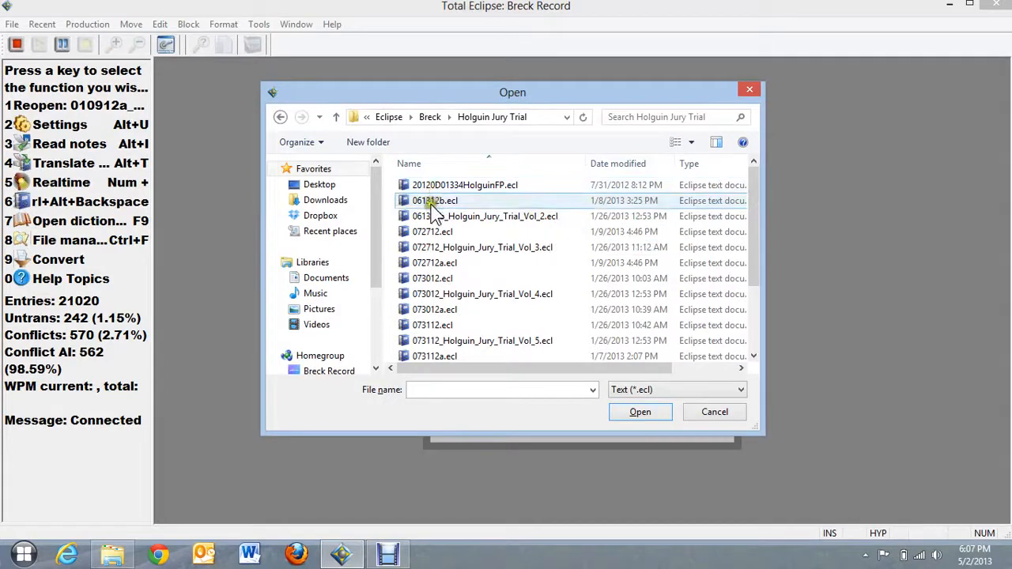
{"action": "double_click", "coordinate": [433, 200]}
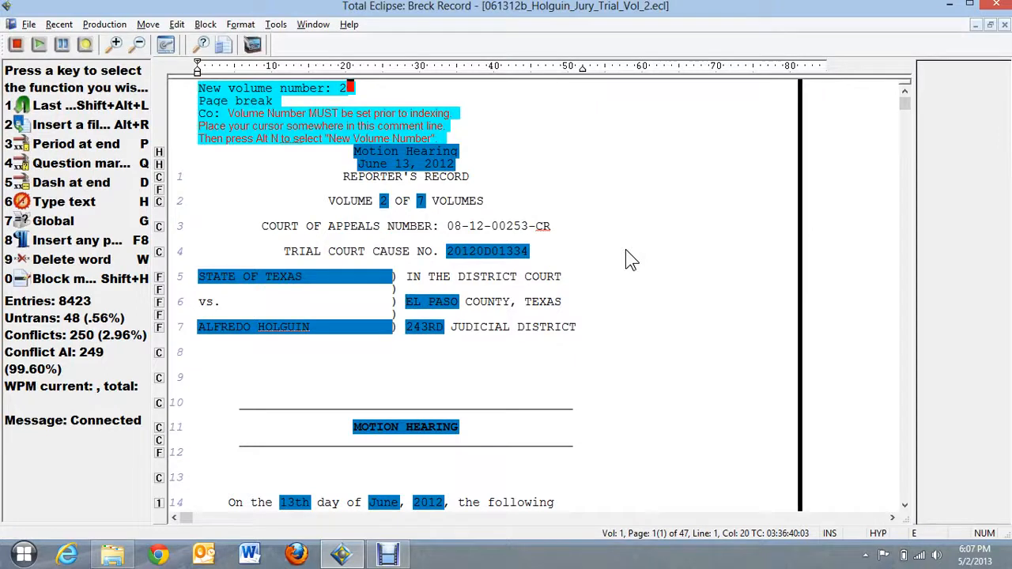
- Select CutePDF Writer as the printer in the transcript's Print Setup
{"action": "left_click", "coordinate": [62, 44]}
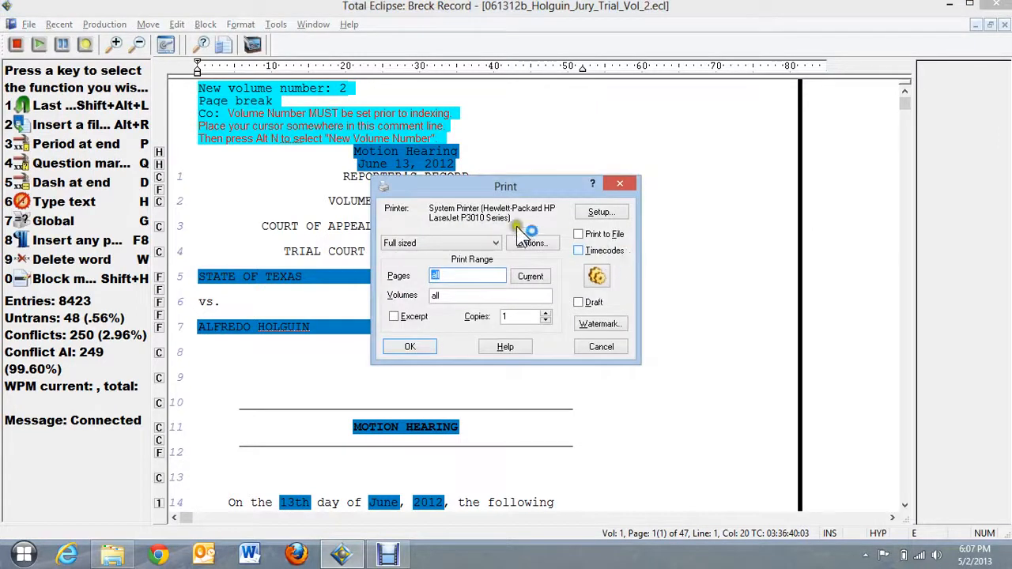
{"action": "mouse_move", "coordinate": [474, 217]}
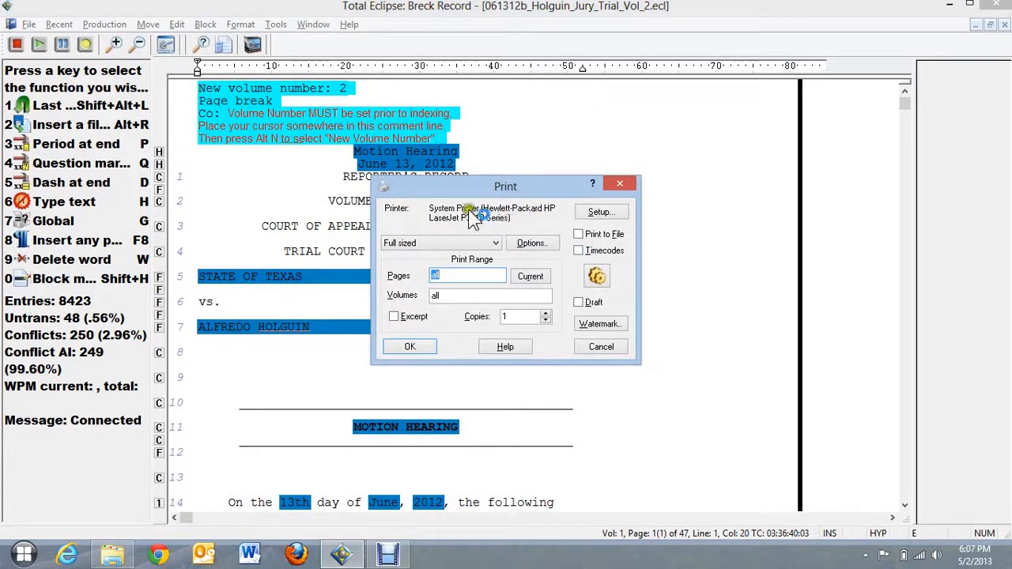
{"action": "mouse_move", "coordinate": [494, 222]}
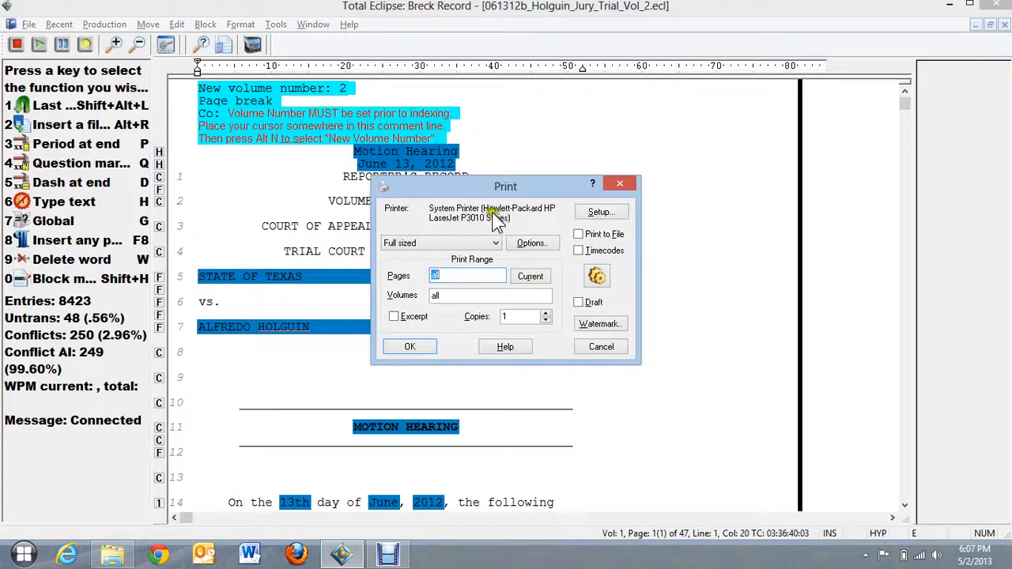
{"action": "left_click", "coordinate": [600, 211]}
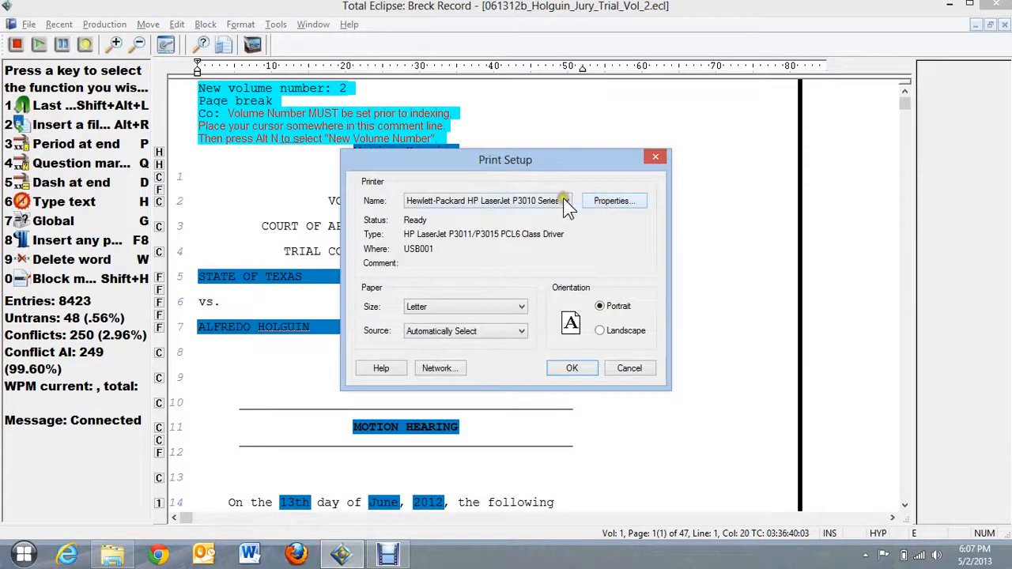
{"action": "left_click", "coordinate": [564, 200]}
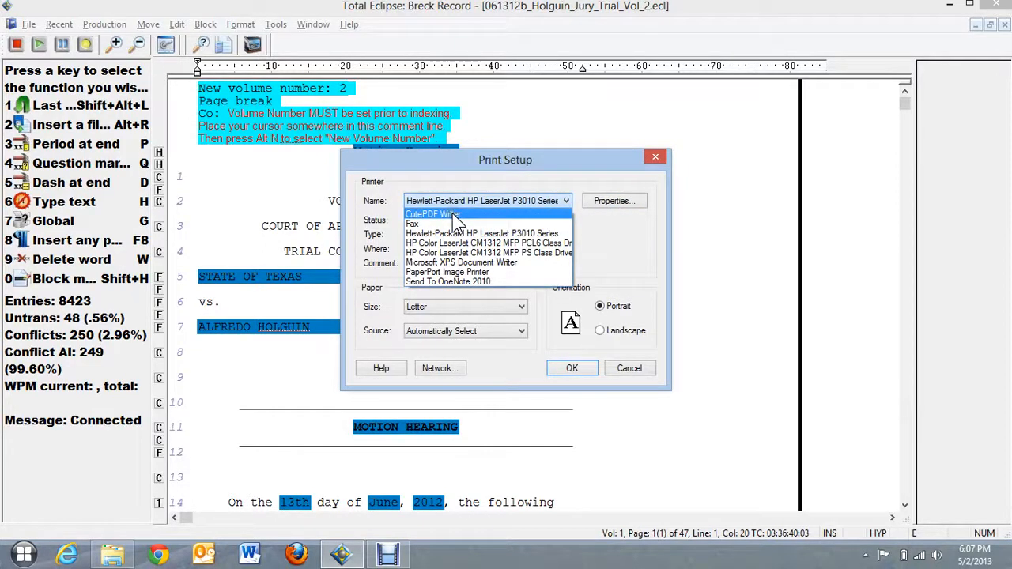
{"action": "left_click", "coordinate": [433, 214]}
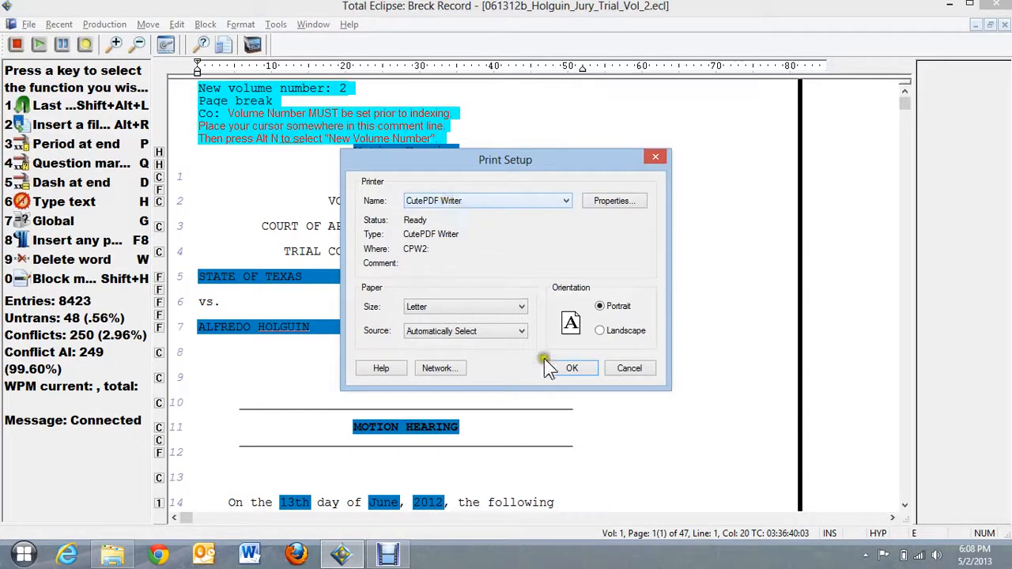
- Confirm printing via CutePDF Writer and check the PDF name 061312b_Holguin_Jury_Trial_Vol_2.pdf
{"action": "left_click", "coordinate": [571, 367]}
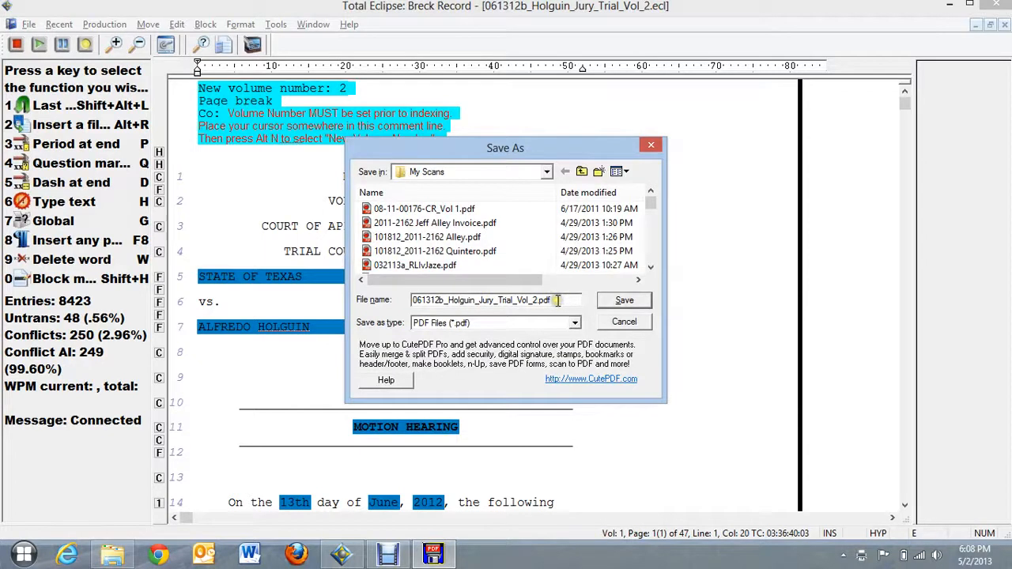
{"action": "left_click", "coordinate": [435, 222]}
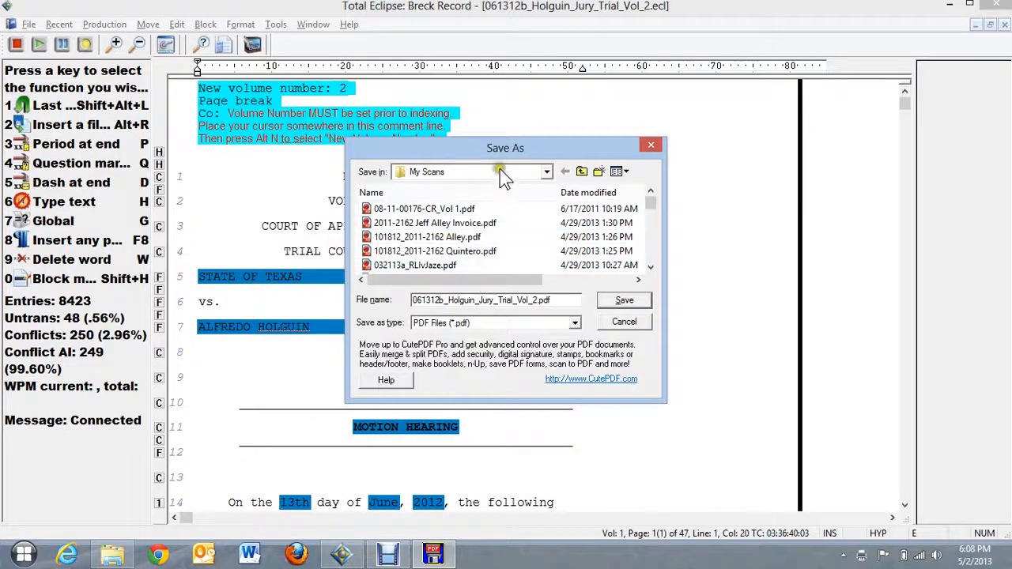
{"action": "mouse_move", "coordinate": [494, 175]}
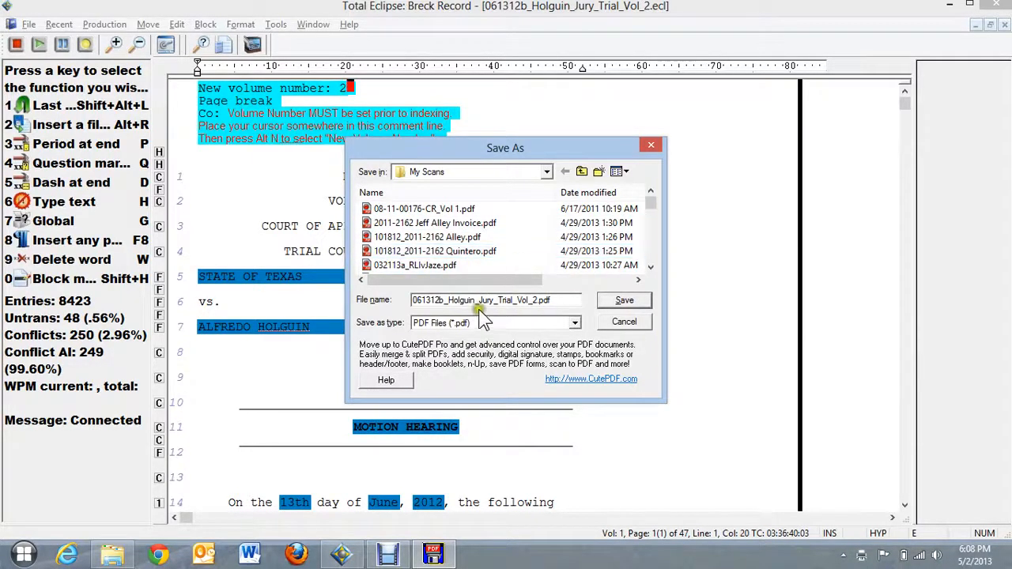
{"action": "mouse_move", "coordinate": [498, 308]}
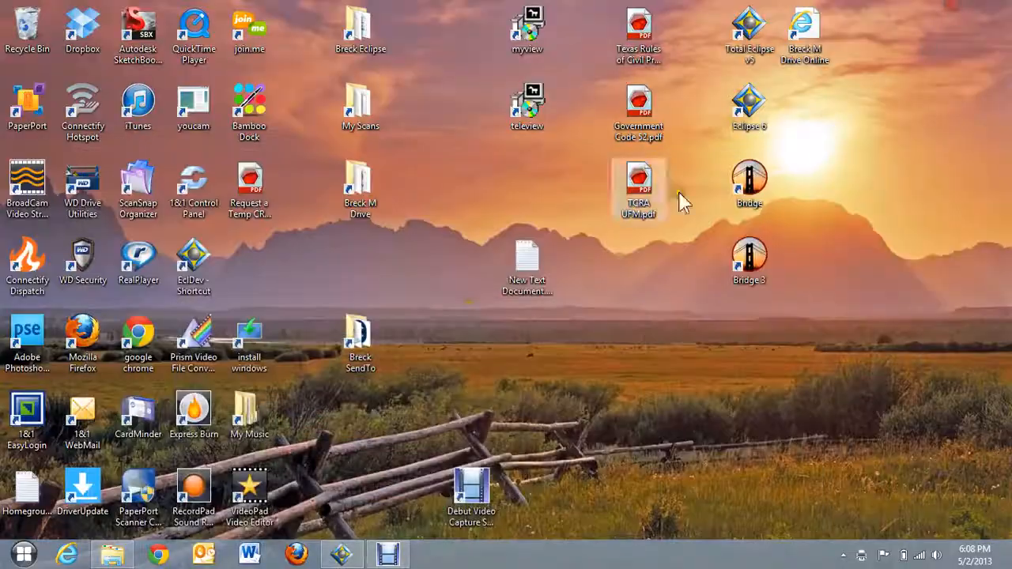
- Open My Scans, select 011912b_2009-5517.pdf, and scroll down to the 06-dated files
{"action": "double_click", "coordinate": [360, 107]}
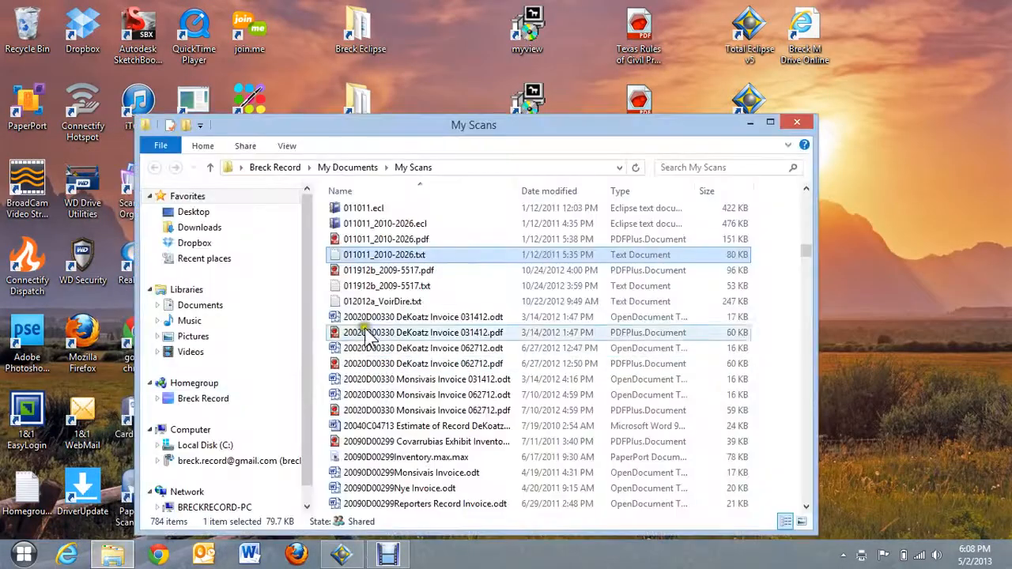
{"action": "left_click", "coordinate": [388, 270]}
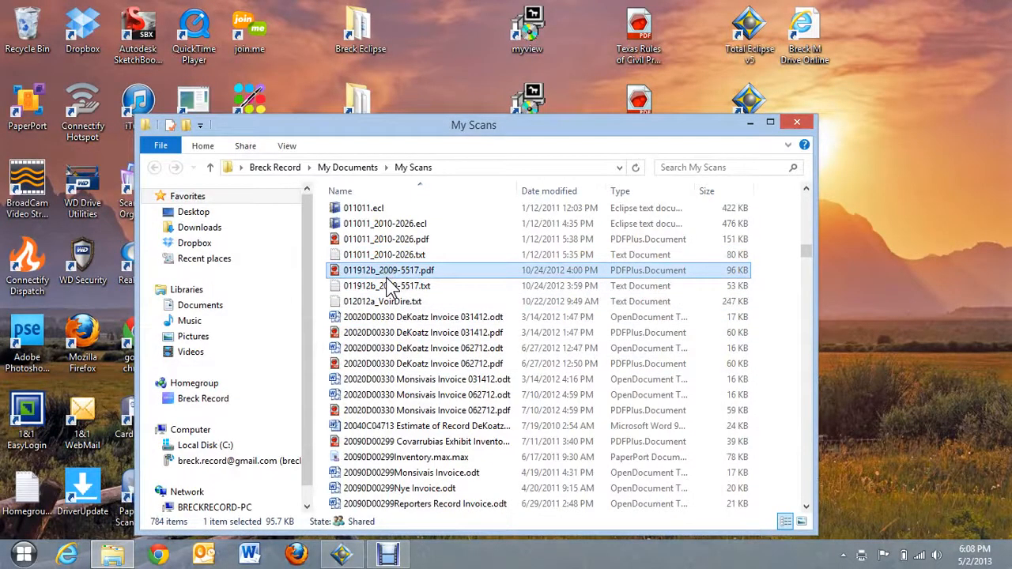
{"action": "scroll", "scroll_direction": "down", "scroll_amount": 3}
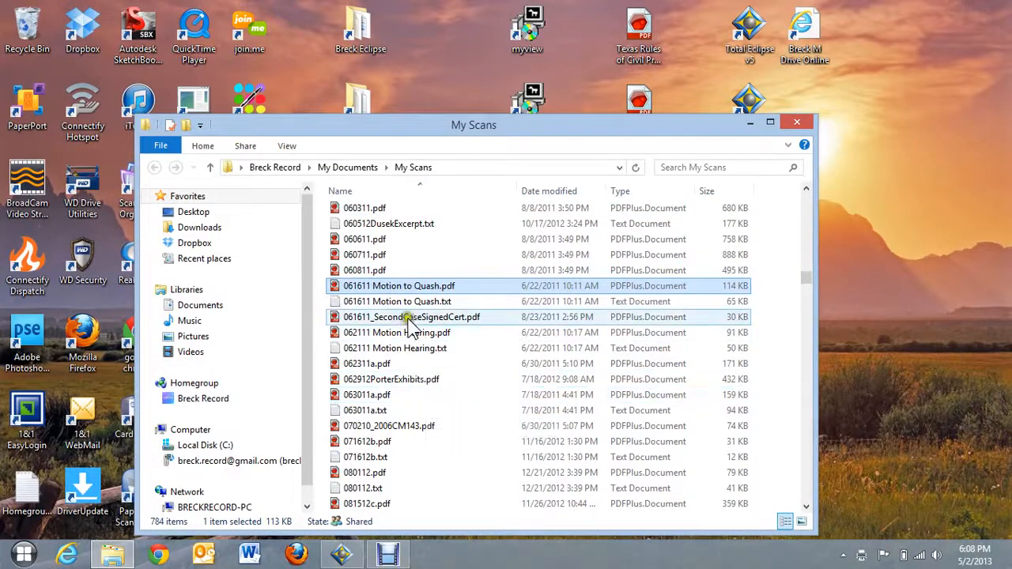
{"action": "mouse_move", "coordinate": [409, 285]}
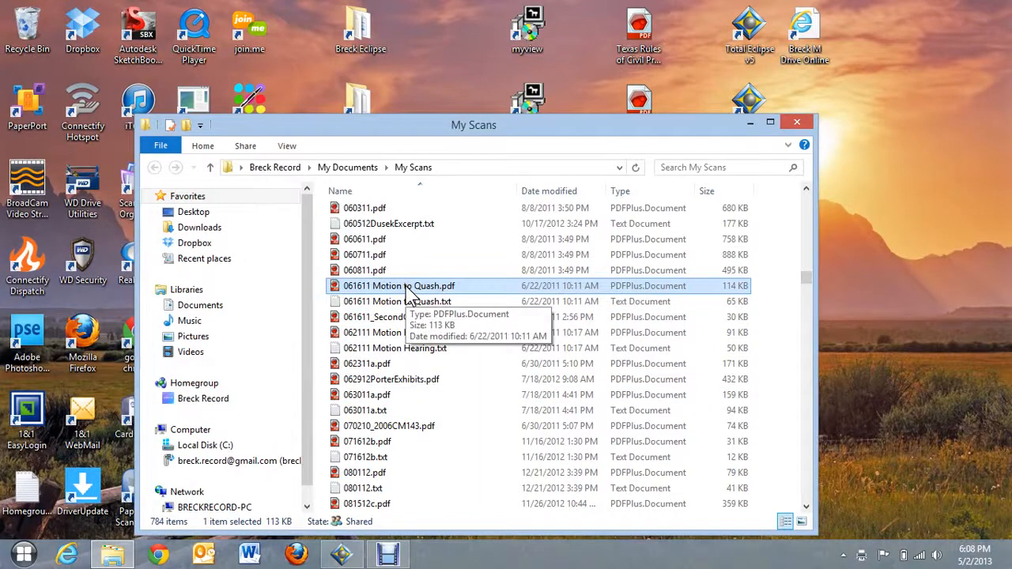
- Open the 061611 Motion to Quash PDF and scroll through its pages
{"action": "double_click", "coordinate": [398, 286]}
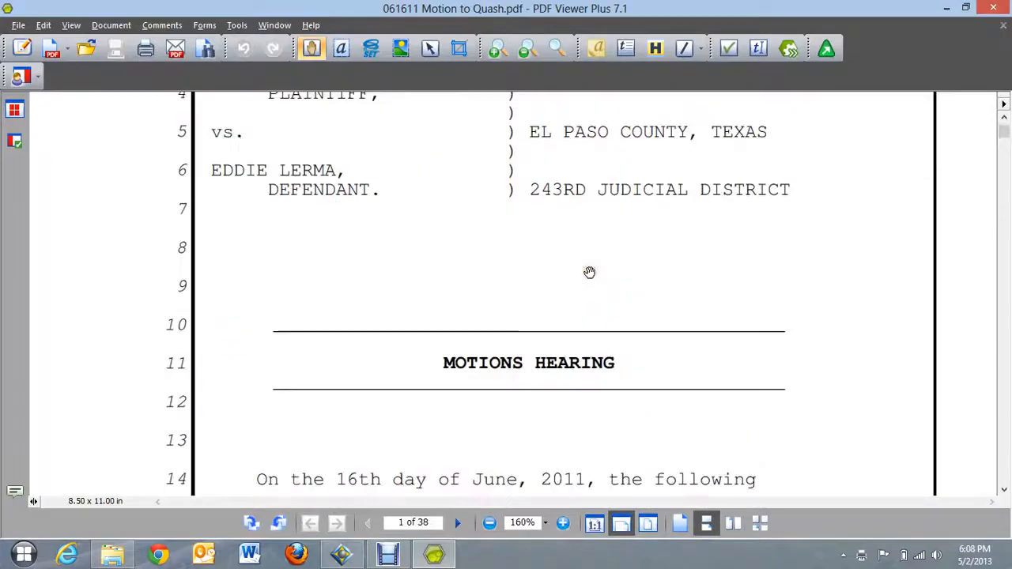
{"action": "scroll", "scroll_direction": "down", "scroll_amount": 3}
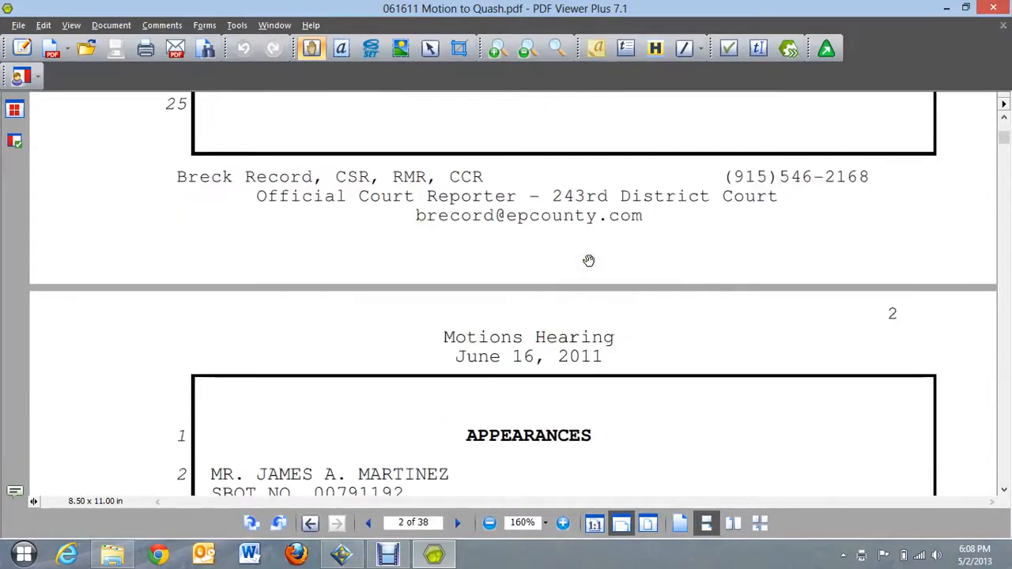
{"action": "scroll", "scroll_direction": "down", "scroll_amount": 3}
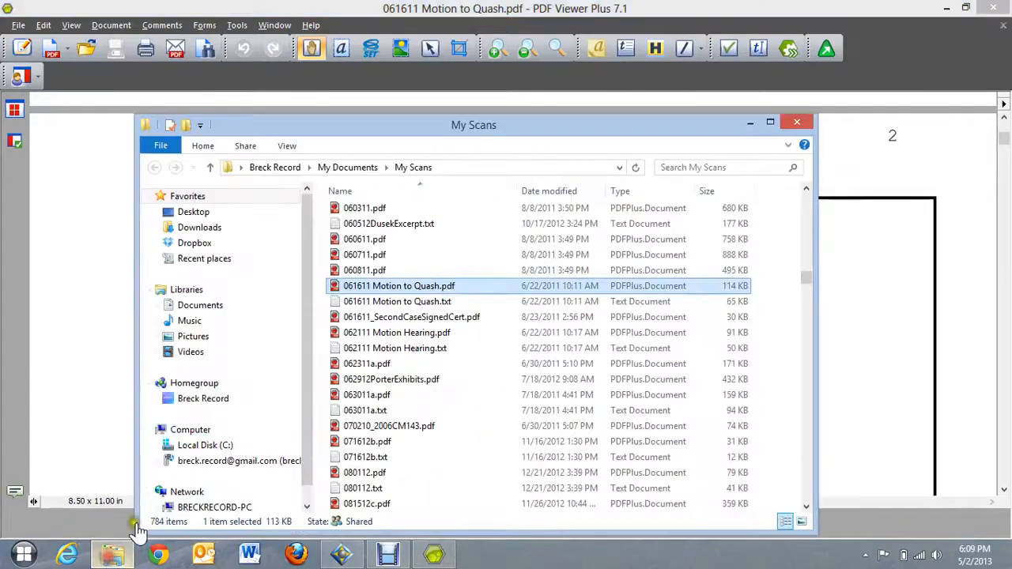
- Reopen the Motion to Quash file from My Scans and advance to page 4
{"action": "left_click", "coordinate": [397, 301]}
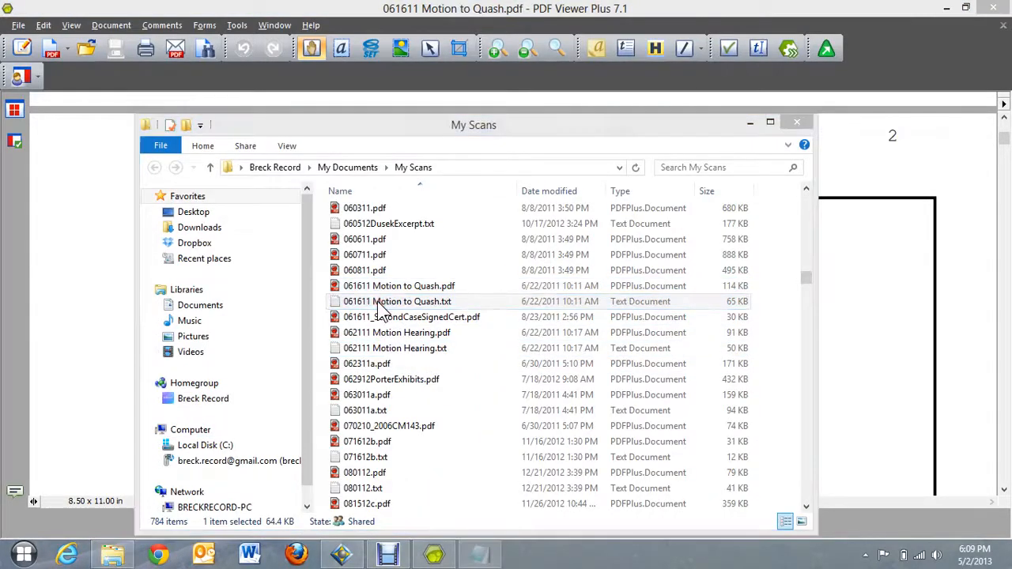
{"action": "double_click", "coordinate": [398, 302]}
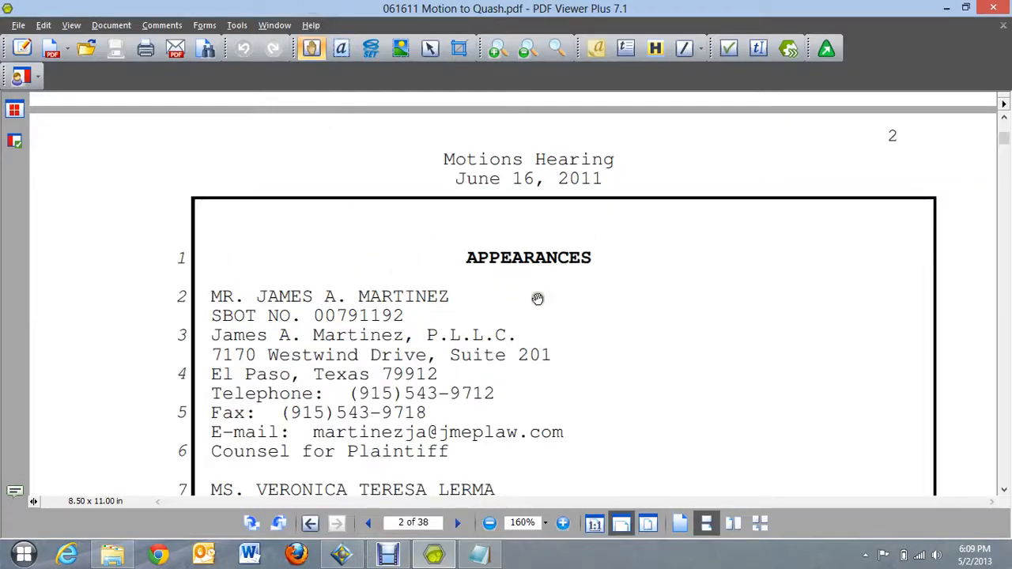
{"action": "scroll", "scroll_direction": "down", "scroll_amount": 3}
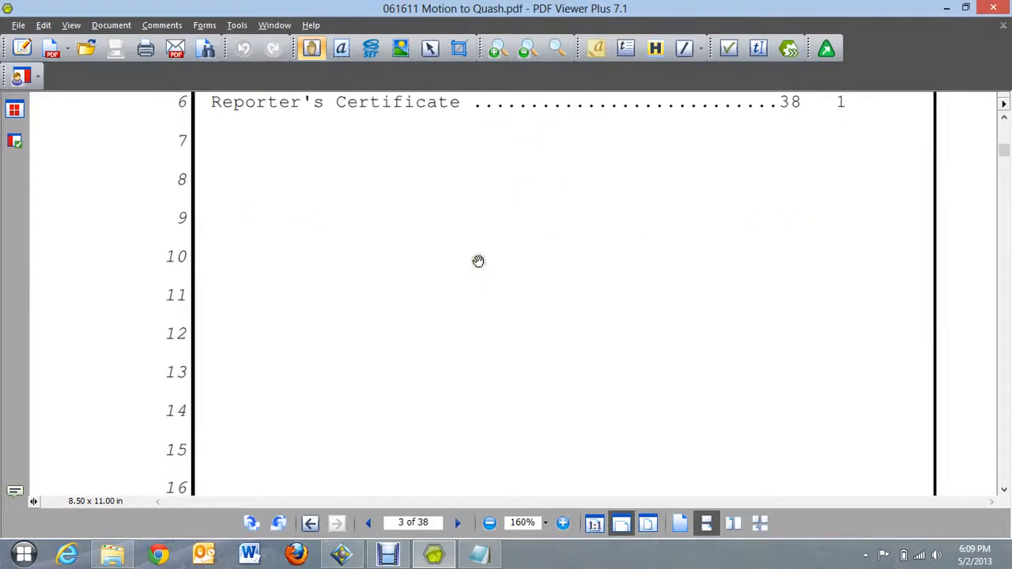
{"action": "left_click", "coordinate": [457, 522]}
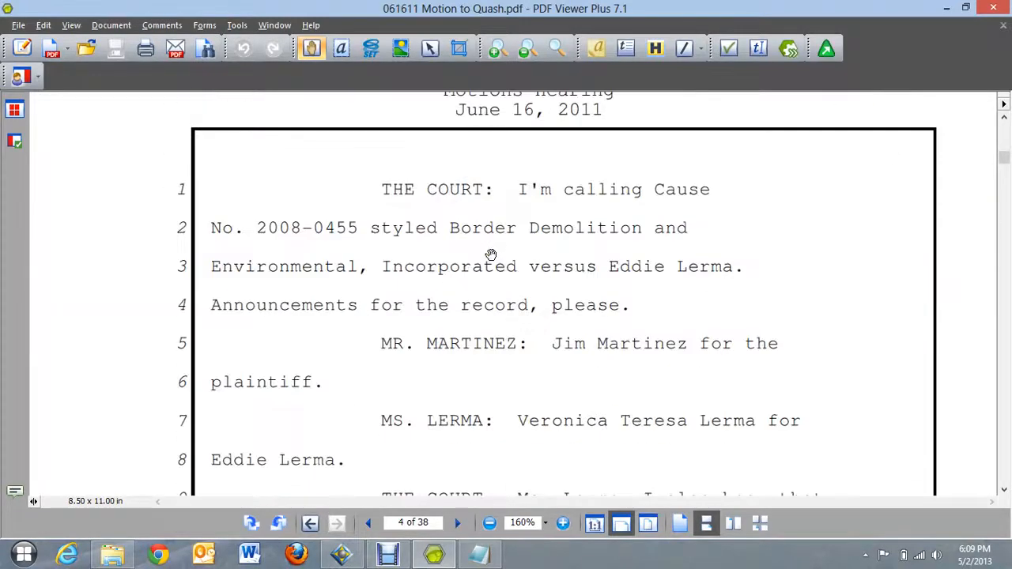
{"action": "mouse_move", "coordinate": [520, 327]}
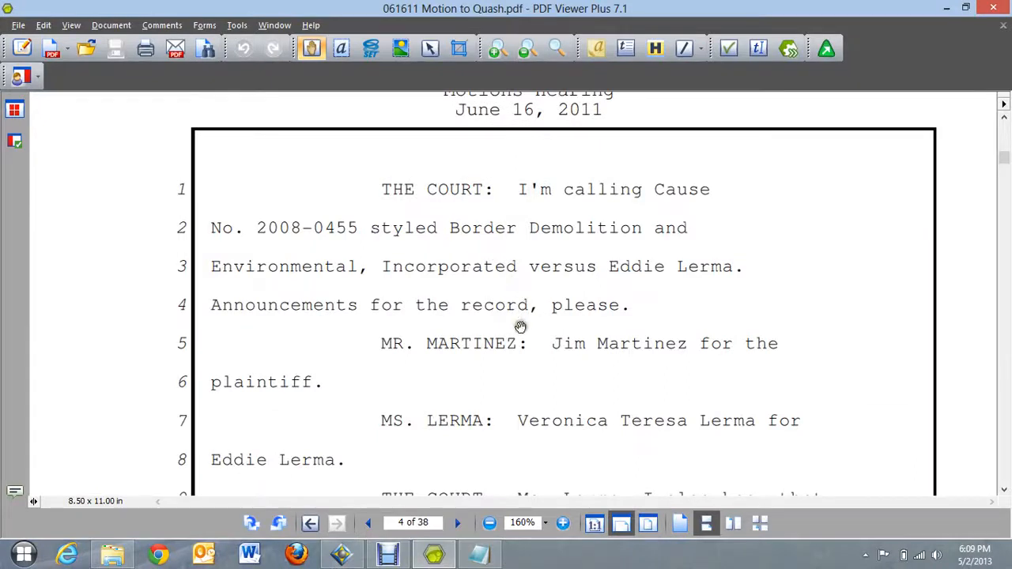
{"action": "mouse_move", "coordinate": [512, 333]}
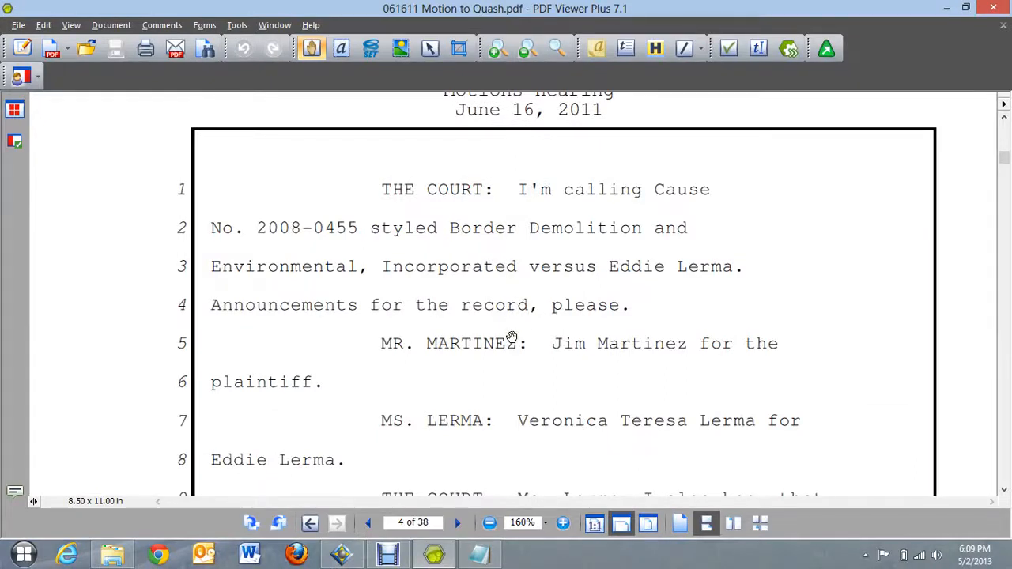
- Search the transcript for 'Veronica' using the Find box
{"action": "key", "text": "ctrl+f"}
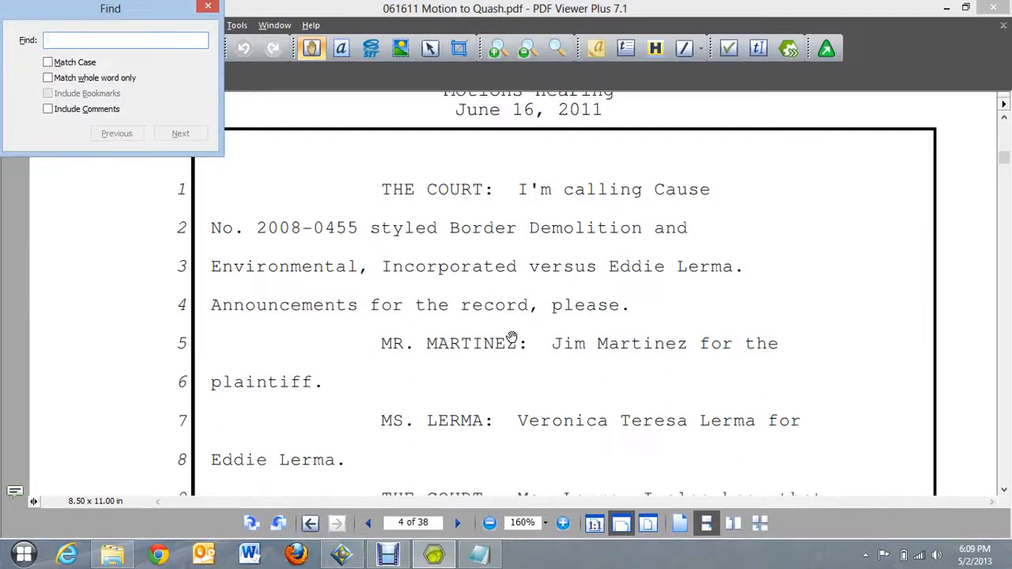
{"action": "mouse_move", "coordinate": [274, 139]}
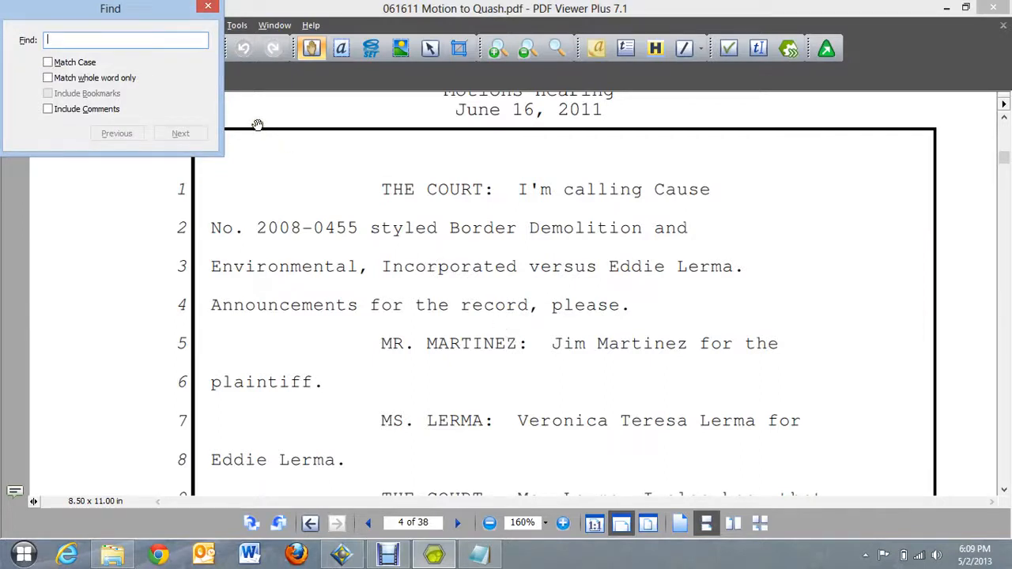
{"action": "type", "text": "Veronica"}
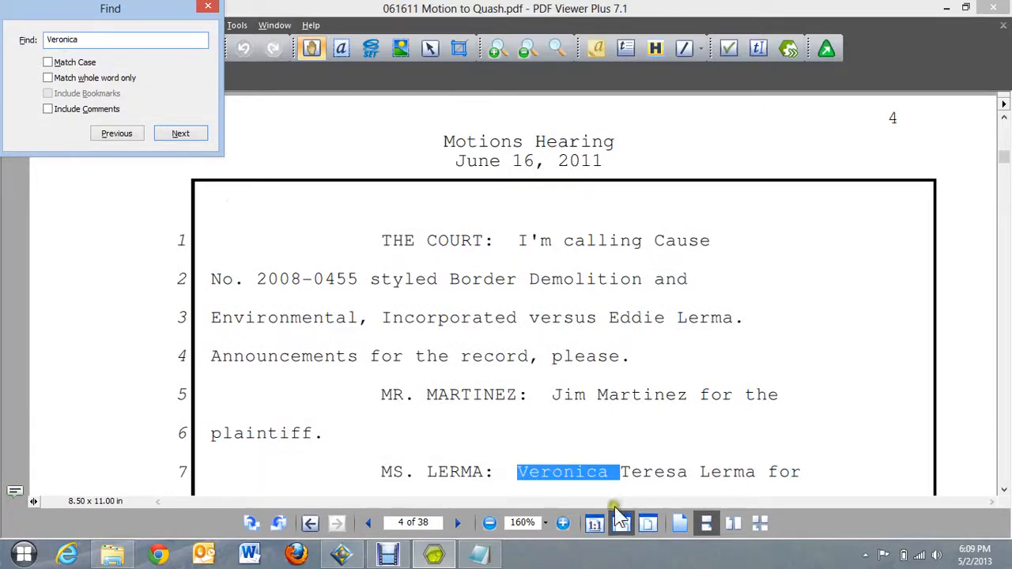
{"action": "mouse_move", "coordinate": [199, 157]}
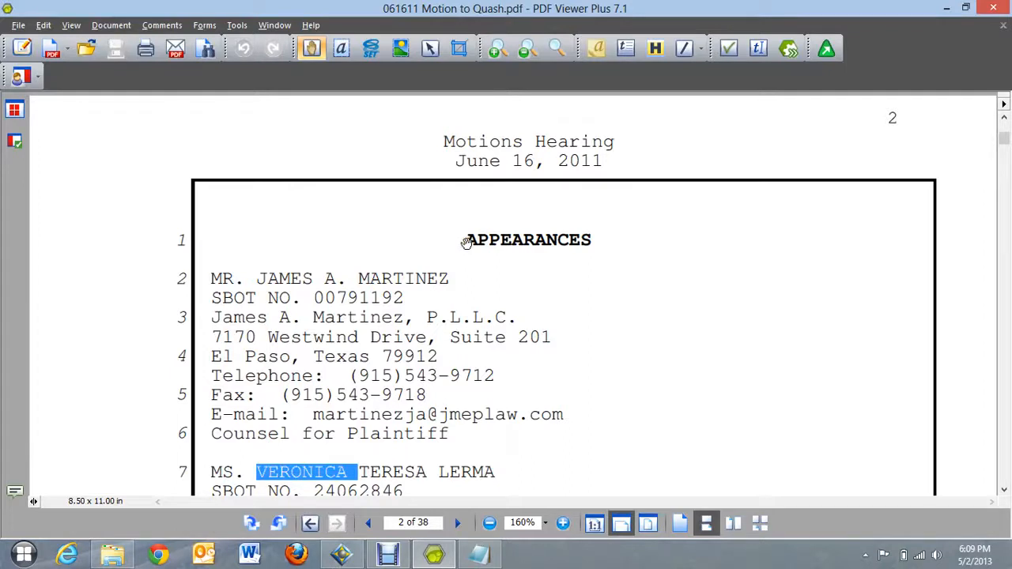
{"action": "mouse_move", "coordinate": [429, 316]}
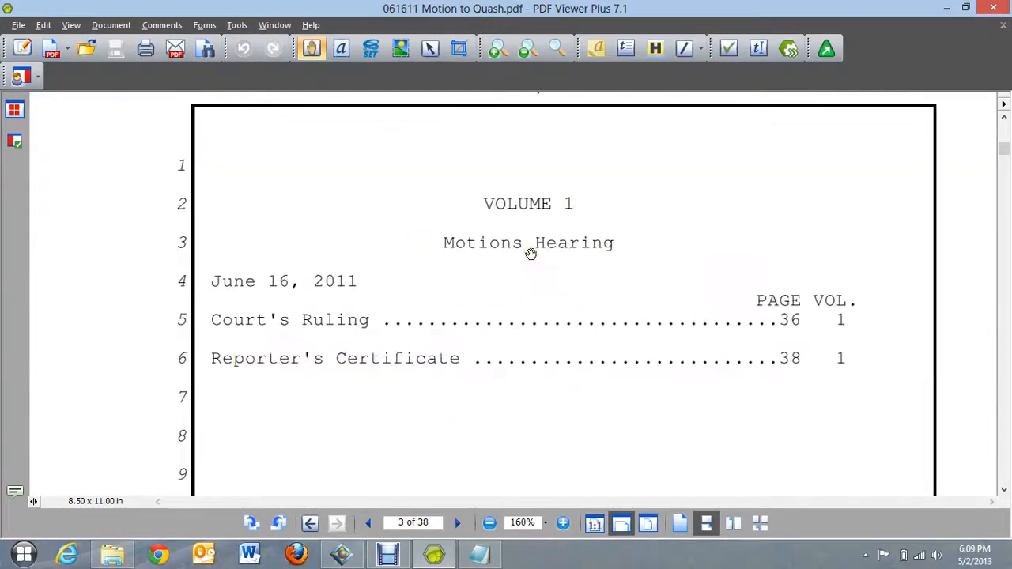
{"action": "mouse_move", "coordinate": [467, 295]}
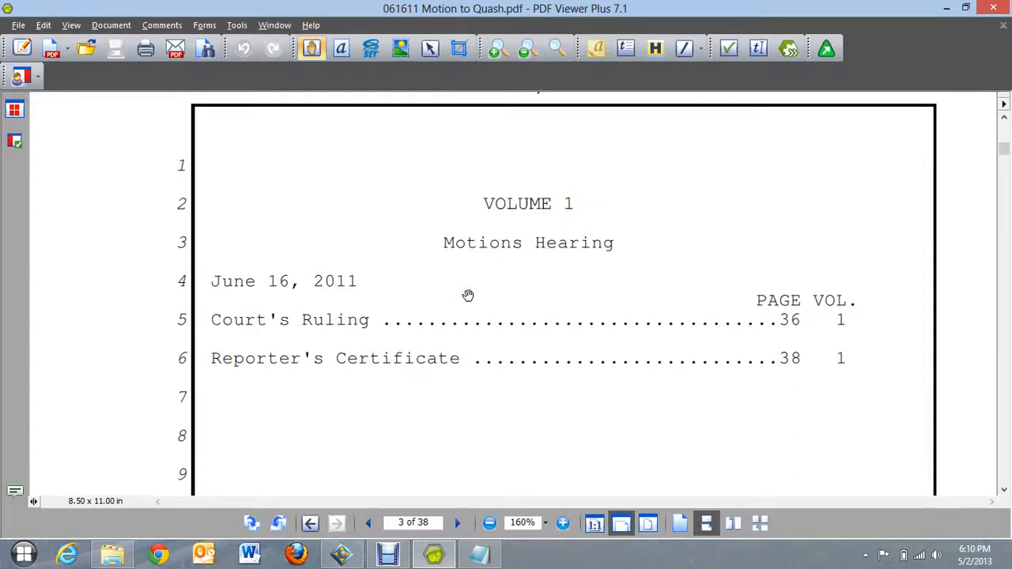
{"action": "mouse_move", "coordinate": [464, 301]}
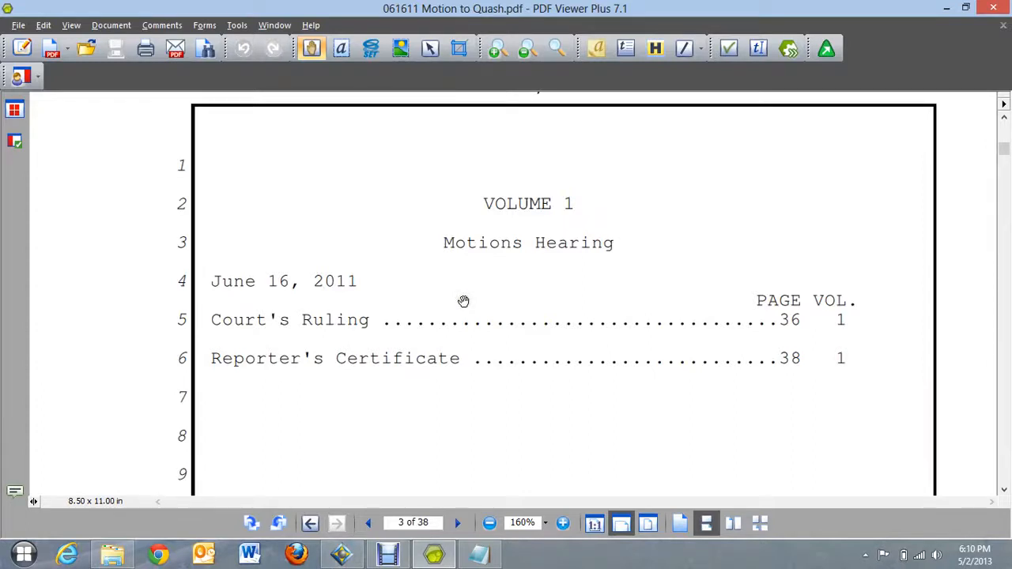
- Scroll down through the Motion to Quash transcript toward page 3
{"action": "scroll", "scroll_direction": "down", "scroll_amount": 3}
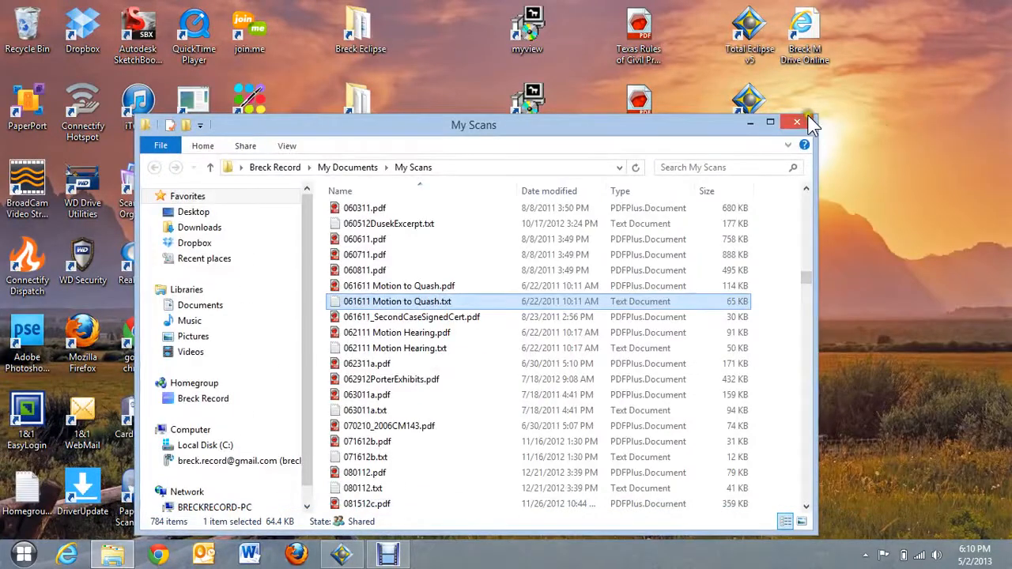
- Close the My Scans File Explorer window, leaving an empty desktop
{"action": "left_click", "coordinate": [796, 122]}
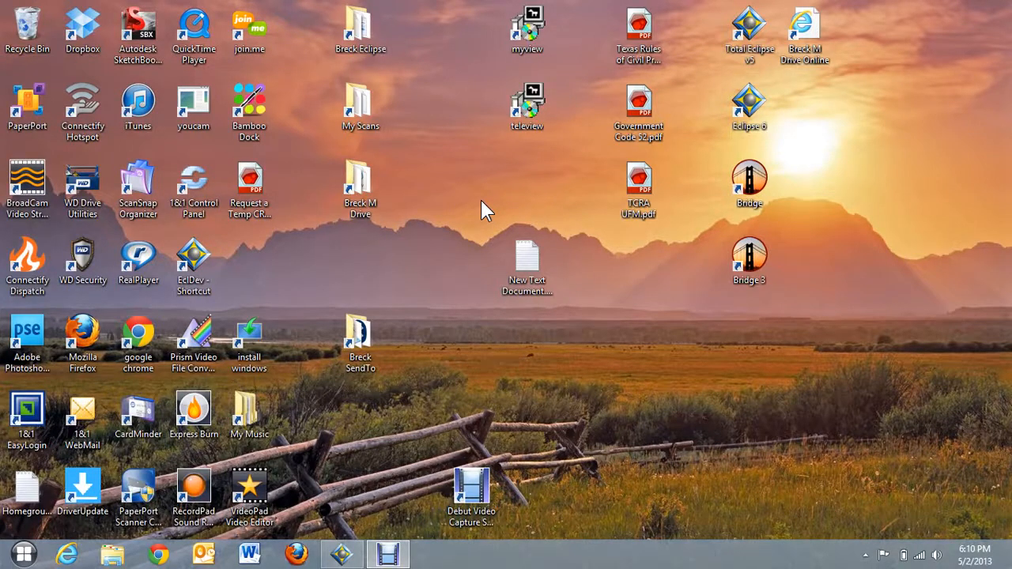
{"action": "mouse_move", "coordinate": [457, 289]}
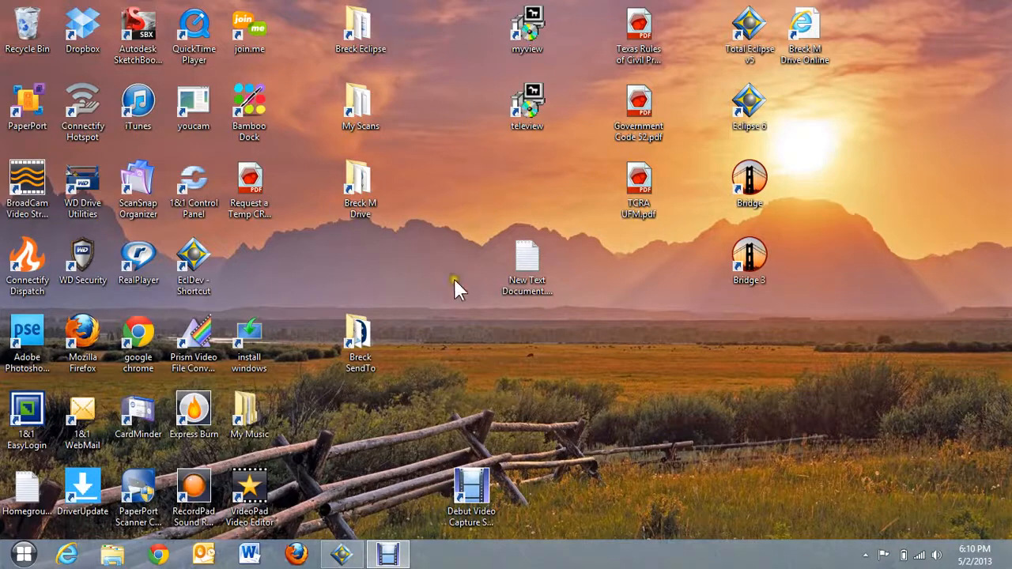
{"action": "mouse_move", "coordinate": [455, 309]}
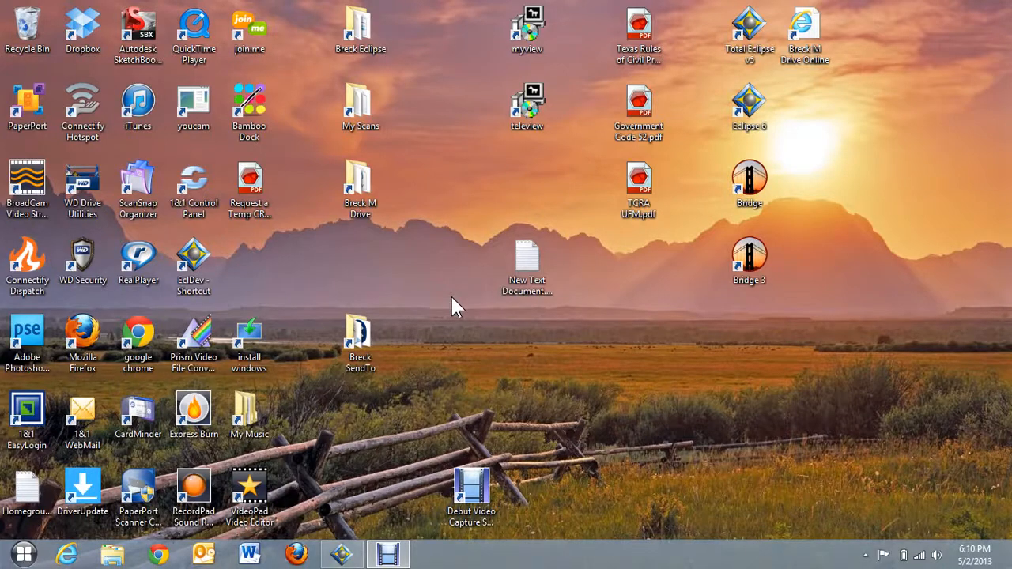
{"action": "mouse_move", "coordinate": [478, 326]}
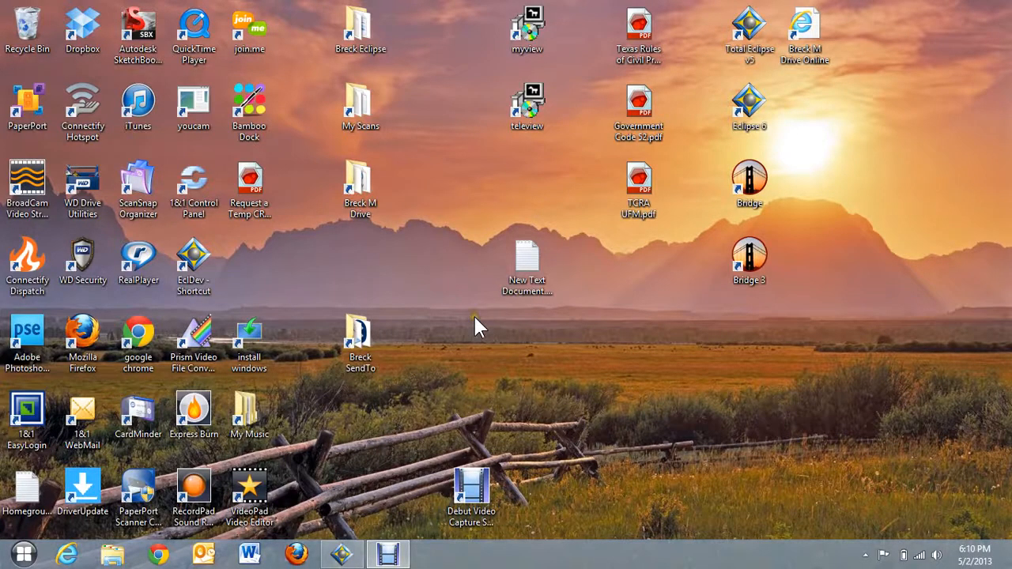